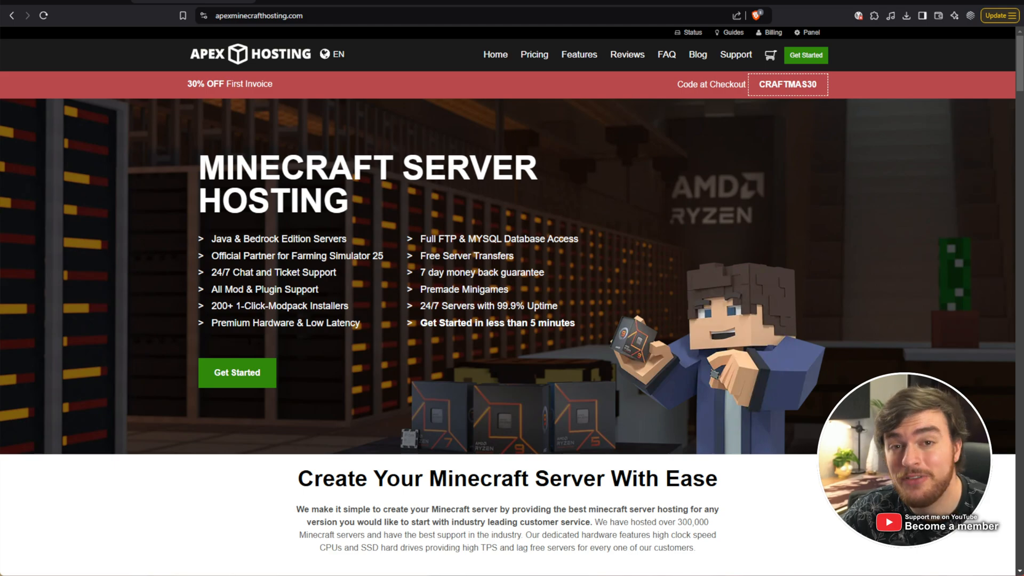
Step: Scroll the Apex Hosting homepage and open the Minecraft: Java Edition RAM pricing plans
{"action": "scroll", "scroll_direction": "down", "scroll_amount": 3}
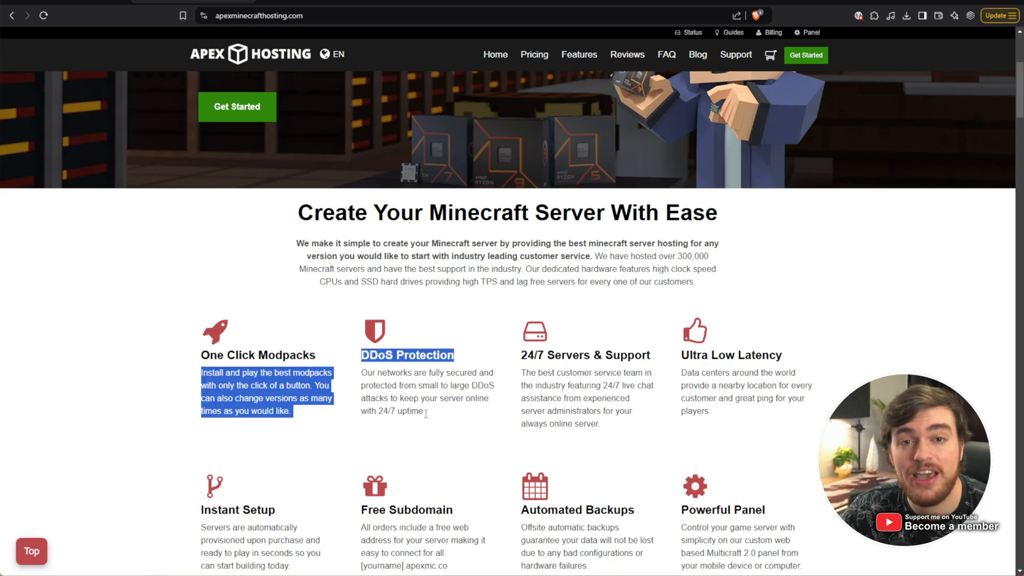
{"action": "scroll", "scroll_direction": "down", "scroll_amount": 3}
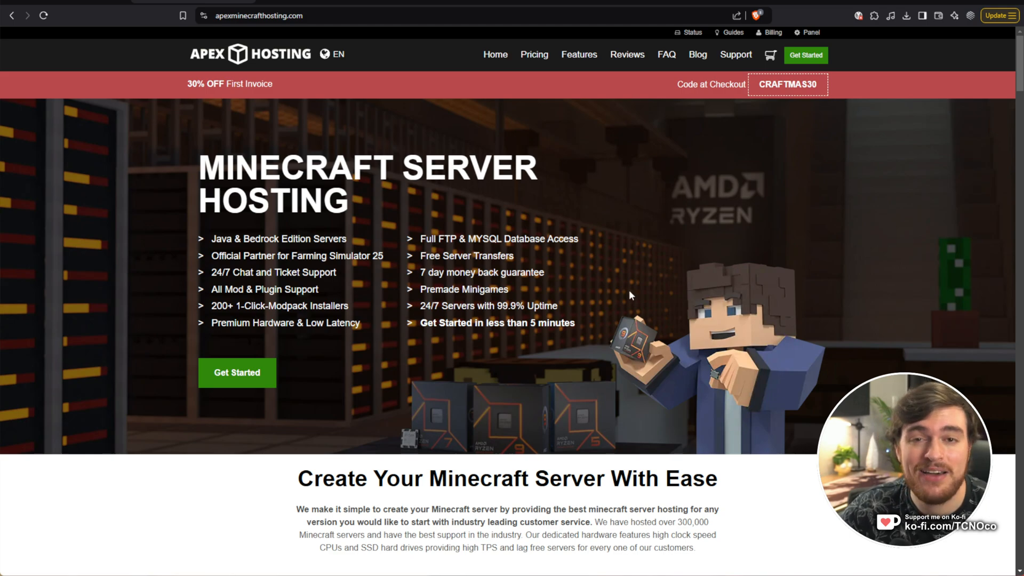
{"action": "mouse_move", "coordinate": [843, 84]}
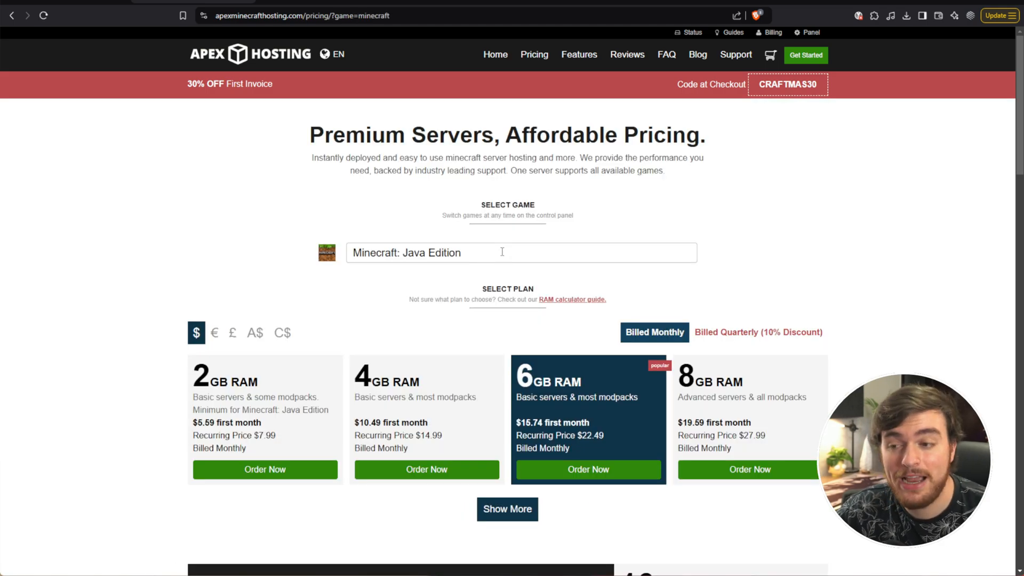
{"action": "left_click", "coordinate": [521, 253]}
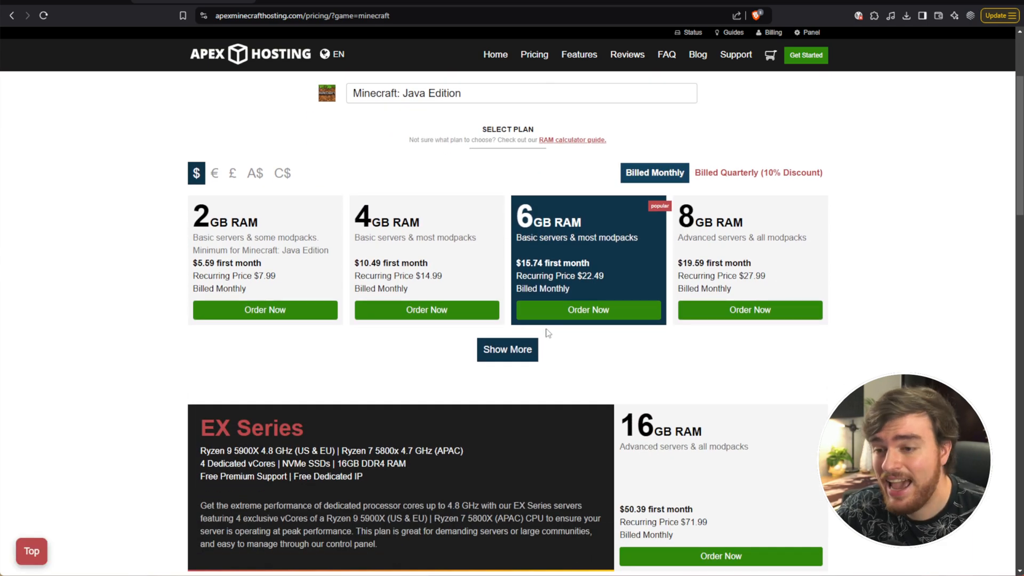
{"action": "left_click", "coordinate": [587, 309]}
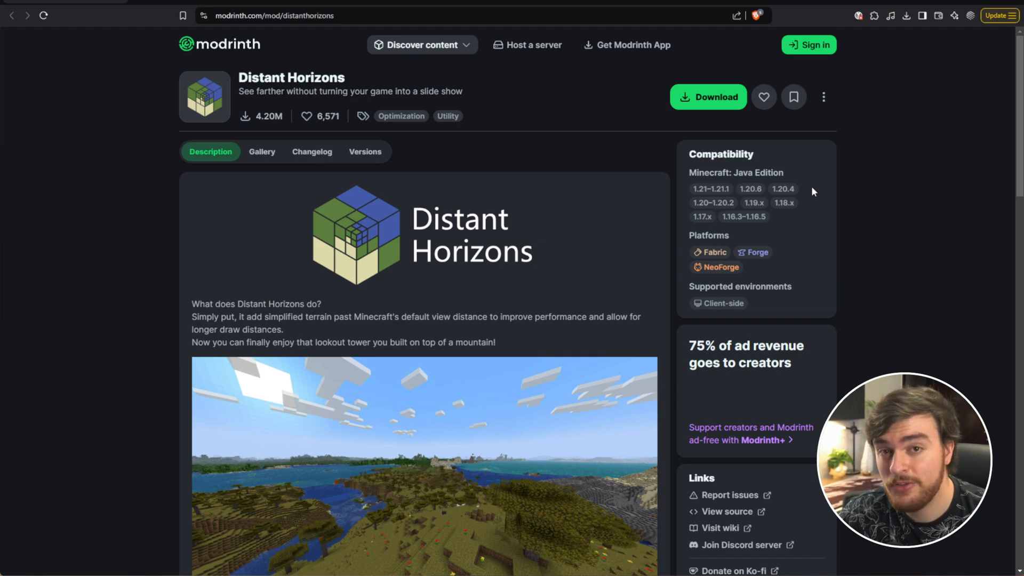
{"action": "mouse_move", "coordinate": [721, 189]}
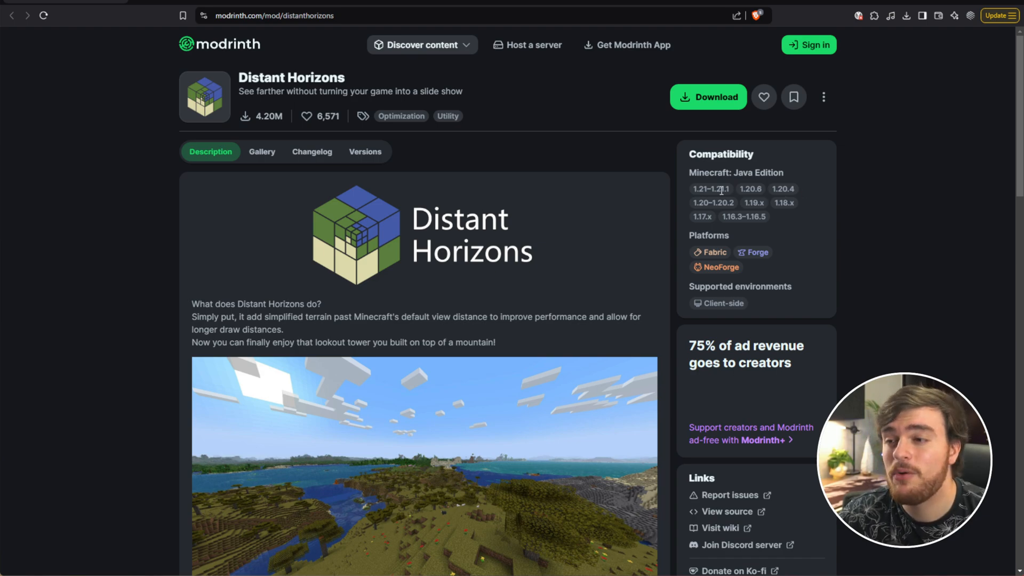
{"action": "mouse_move", "coordinate": [586, 177]}
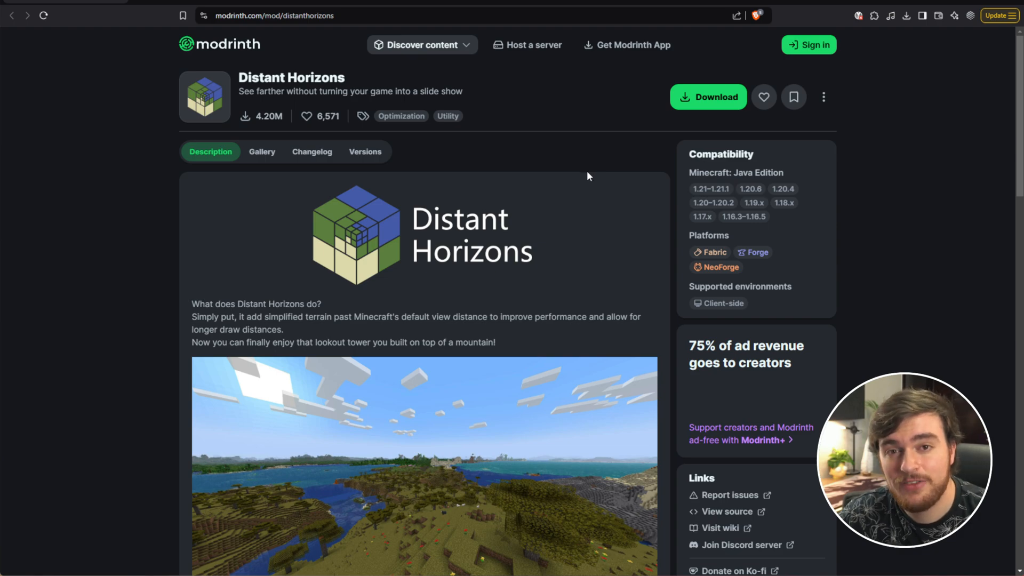
Step: Download Distant Horizons from Modrinth for game version 1.21.1 on the Fabric platform
{"action": "left_click", "coordinate": [707, 97]}
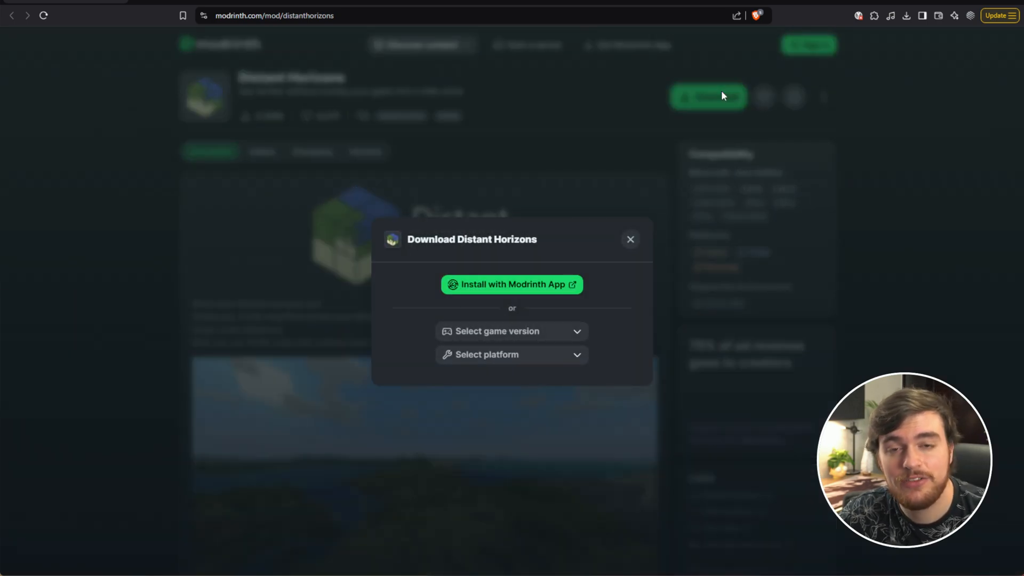
{"action": "left_click", "coordinate": [511, 331]}
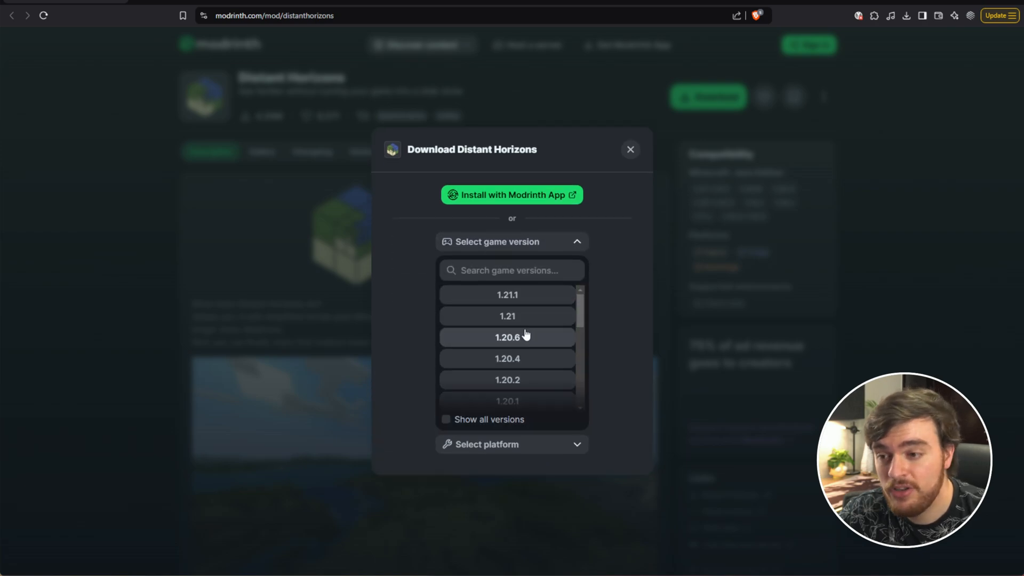
{"action": "left_click", "coordinate": [507, 294]}
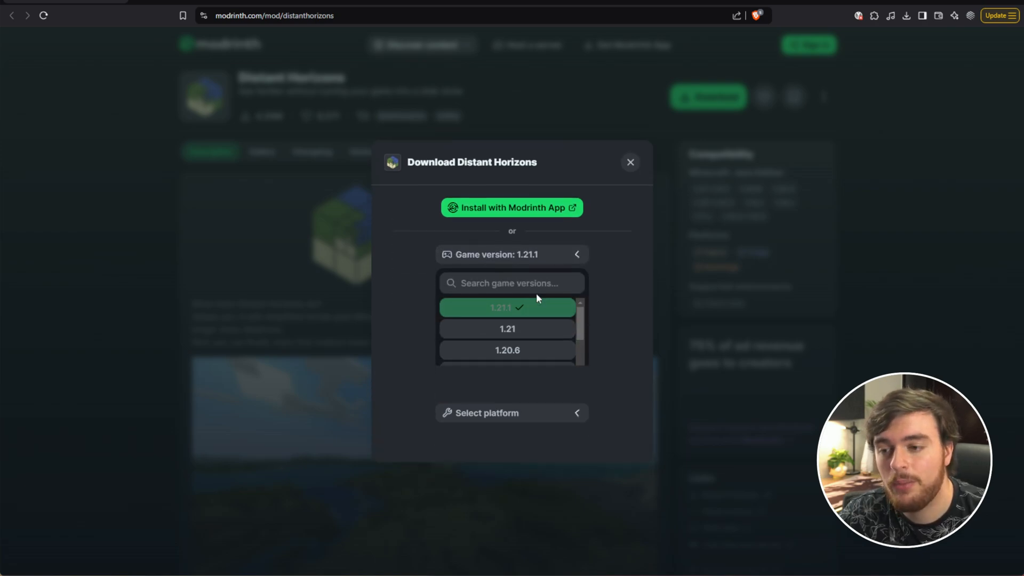
{"action": "left_click", "coordinate": [511, 413]}
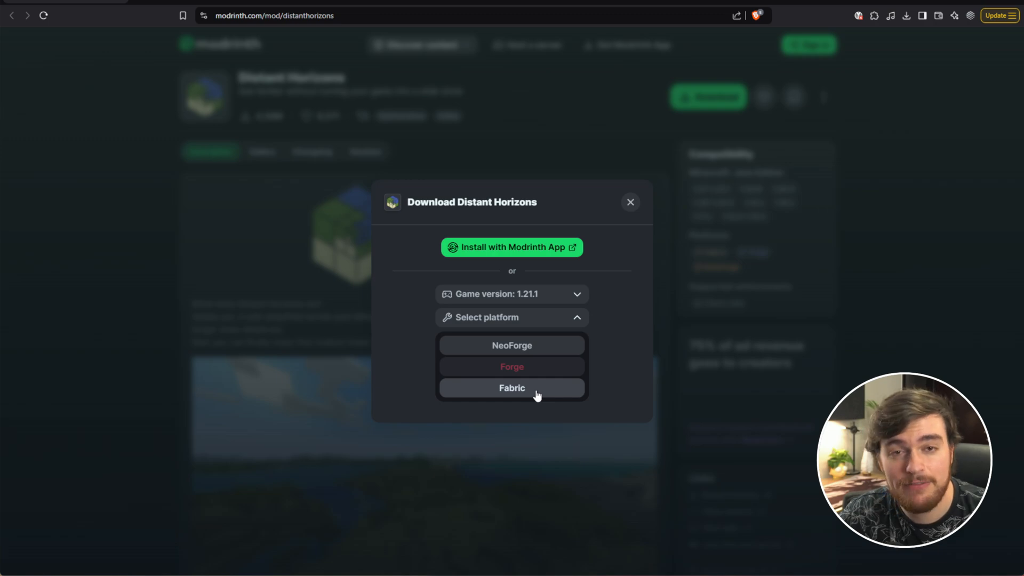
{"action": "left_click", "coordinate": [512, 387]}
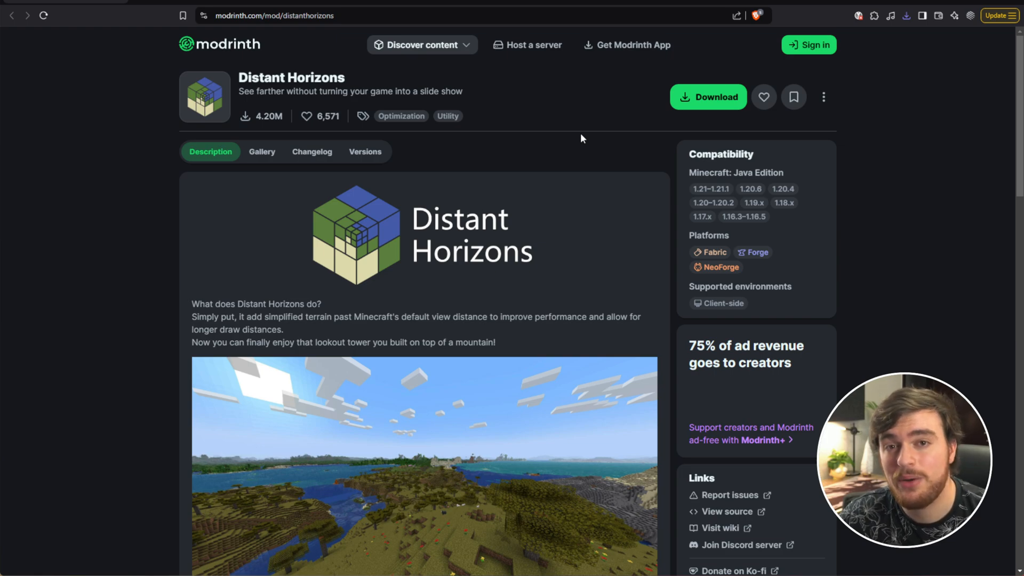
{"action": "mouse_move", "coordinate": [648, 84]}
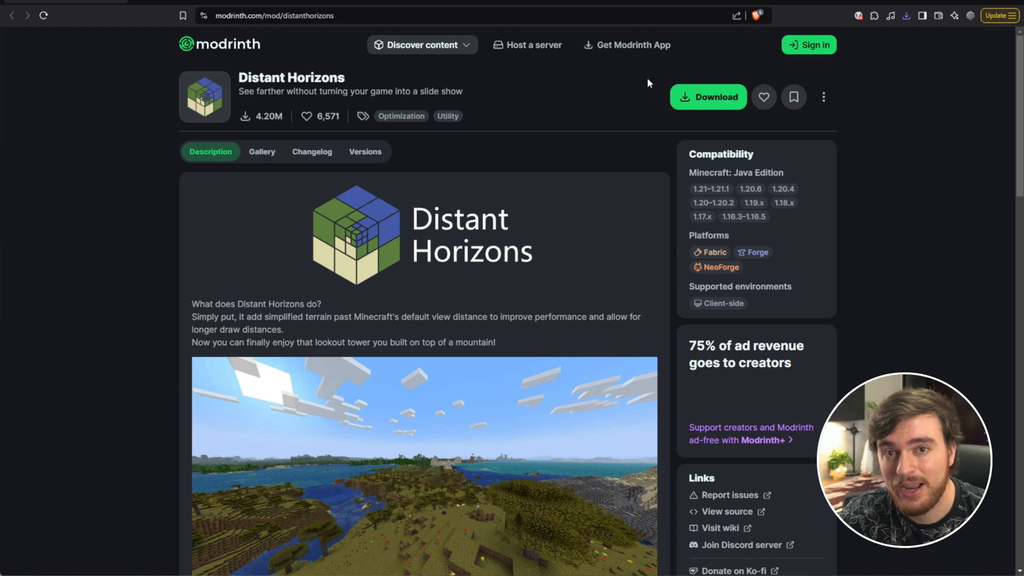
{"action": "mouse_move", "coordinate": [643, 91]}
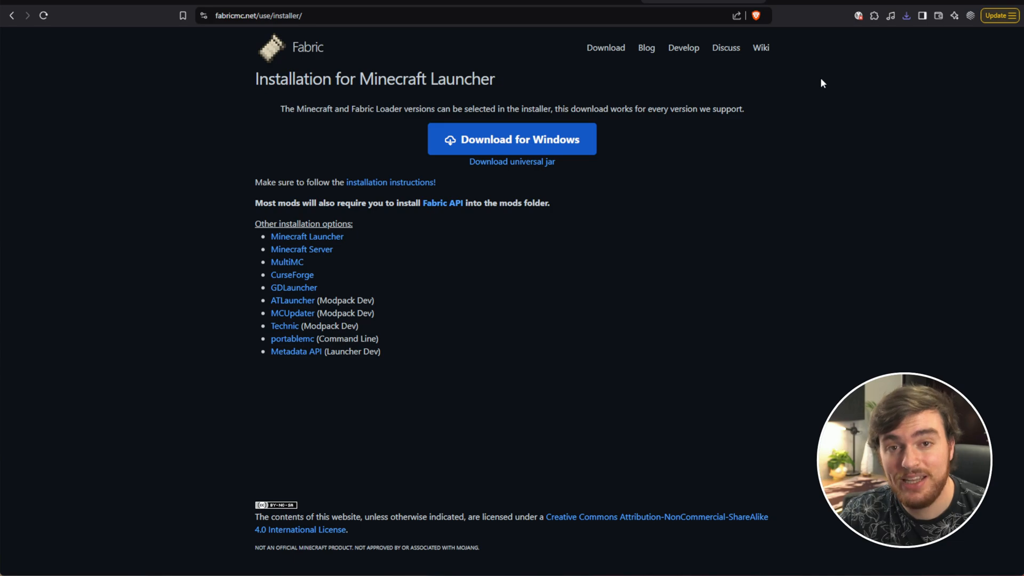
Step: Install Fabric Loader 0.16.9 for Minecraft 1.21.1 and dismiss the success message
{"action": "left_click", "coordinate": [511, 140]}
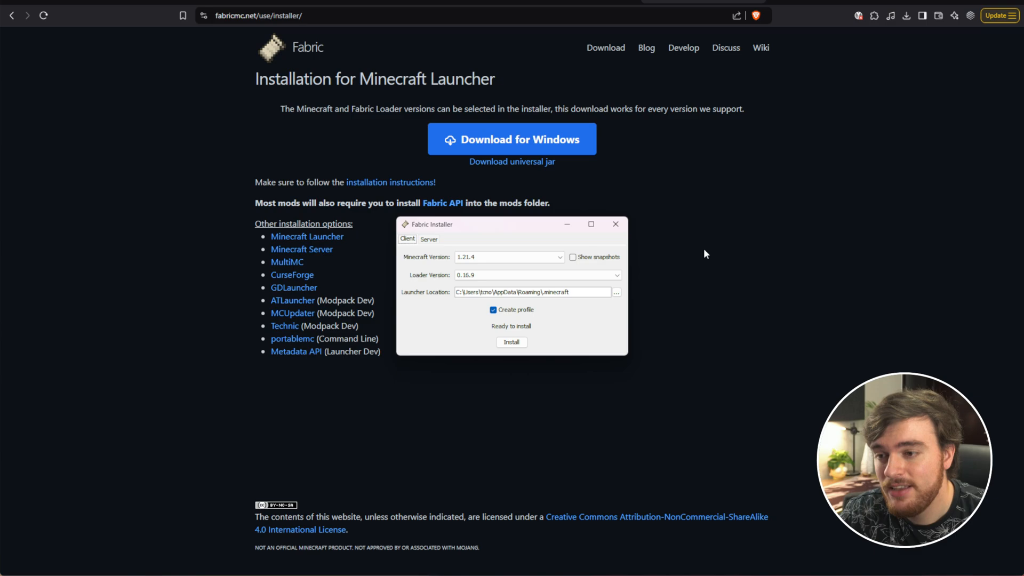
{"action": "left_click", "coordinate": [508, 257]}
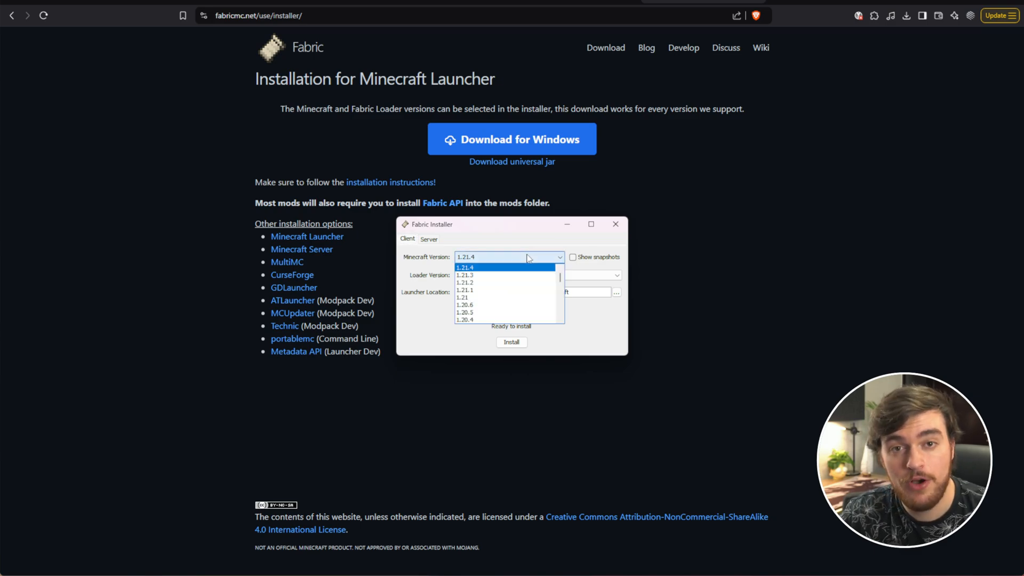
{"action": "mouse_move", "coordinate": [503, 290]}
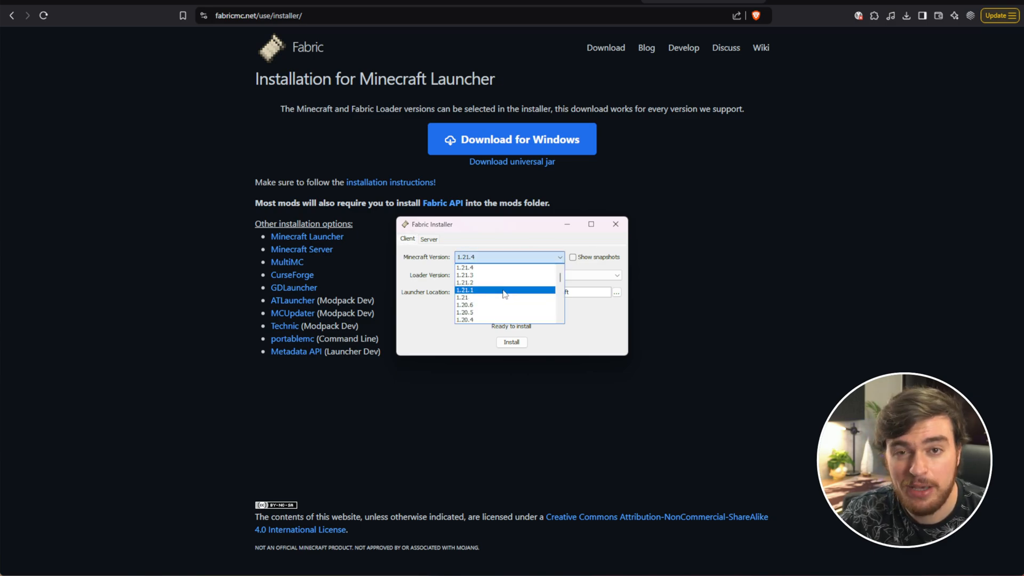
{"action": "left_click", "coordinate": [464, 290]}
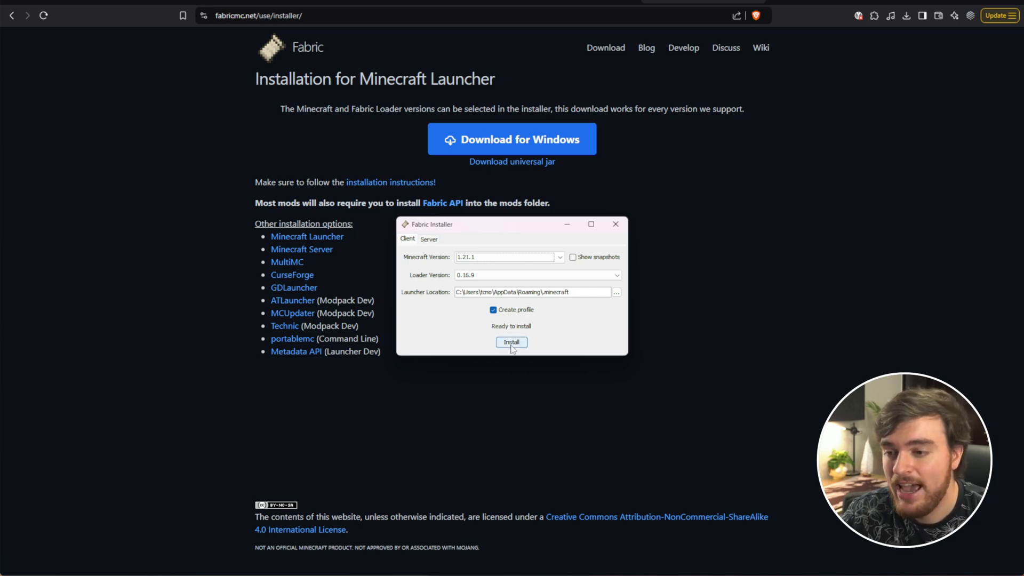
{"action": "left_click", "coordinate": [511, 343]}
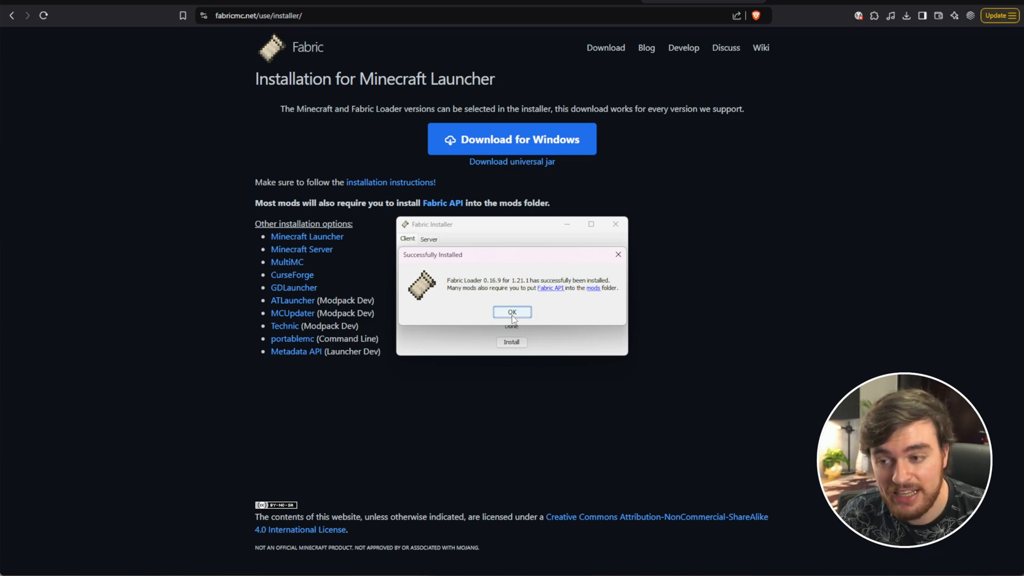
{"action": "left_click", "coordinate": [512, 312]}
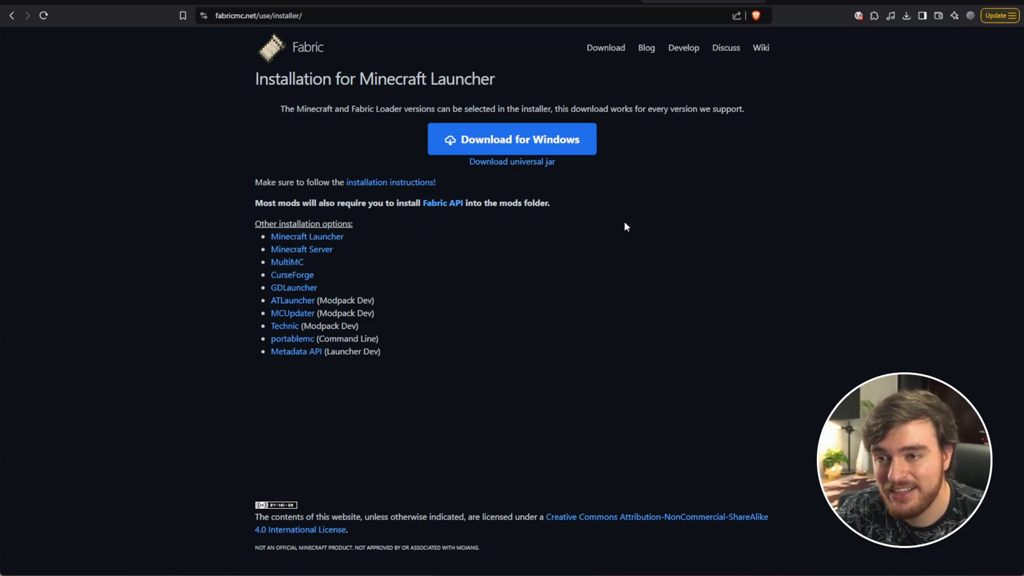
{"action": "mouse_move", "coordinate": [677, 229]}
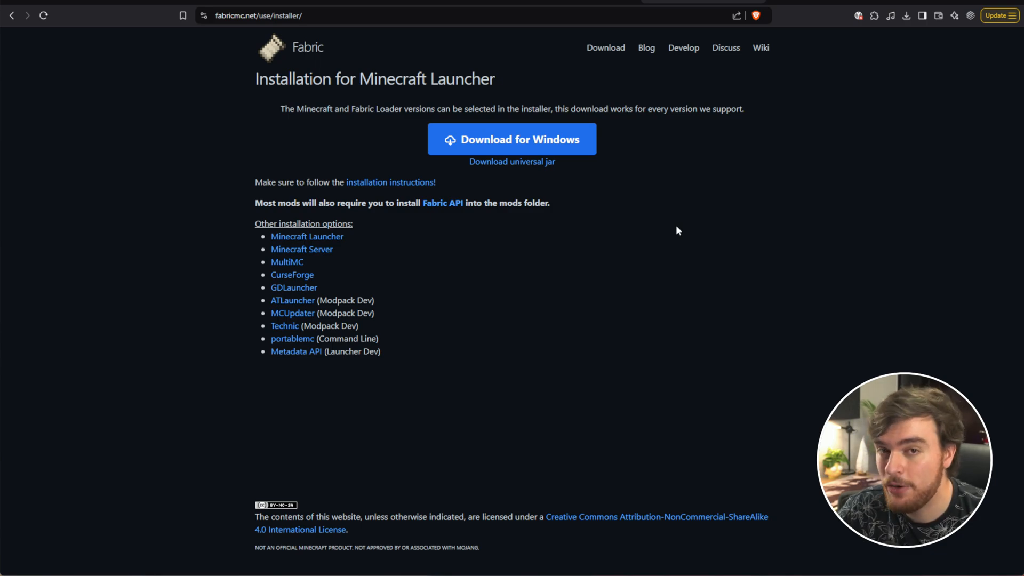
Step: Open the .minecraft folder through the Run box, then open its mods folder
{"action": "key", "text": "Win+r"}
{"action": "type", "text": "%AppData%\\.minecraft"}
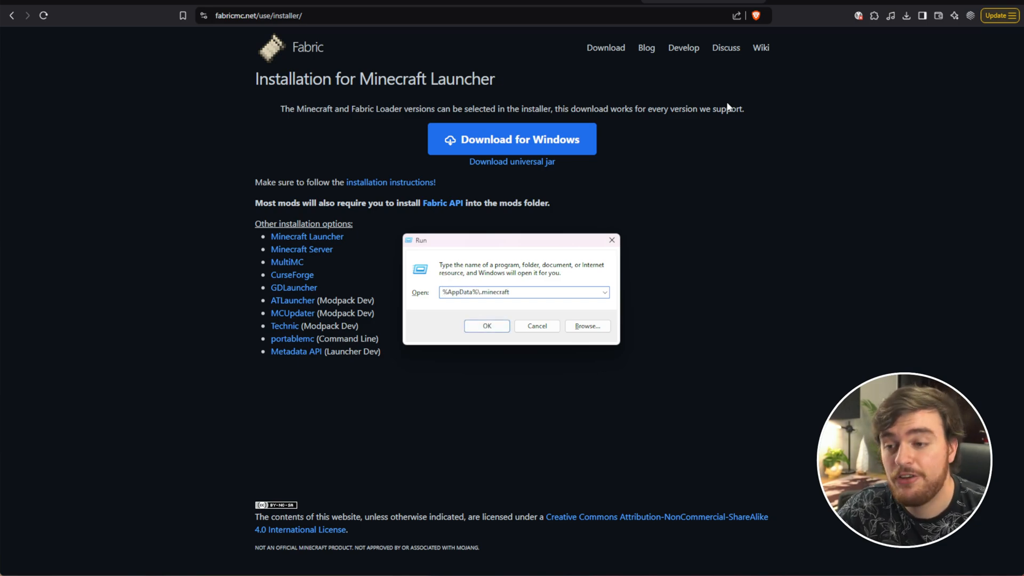
{"action": "left_click", "coordinate": [536, 326]}
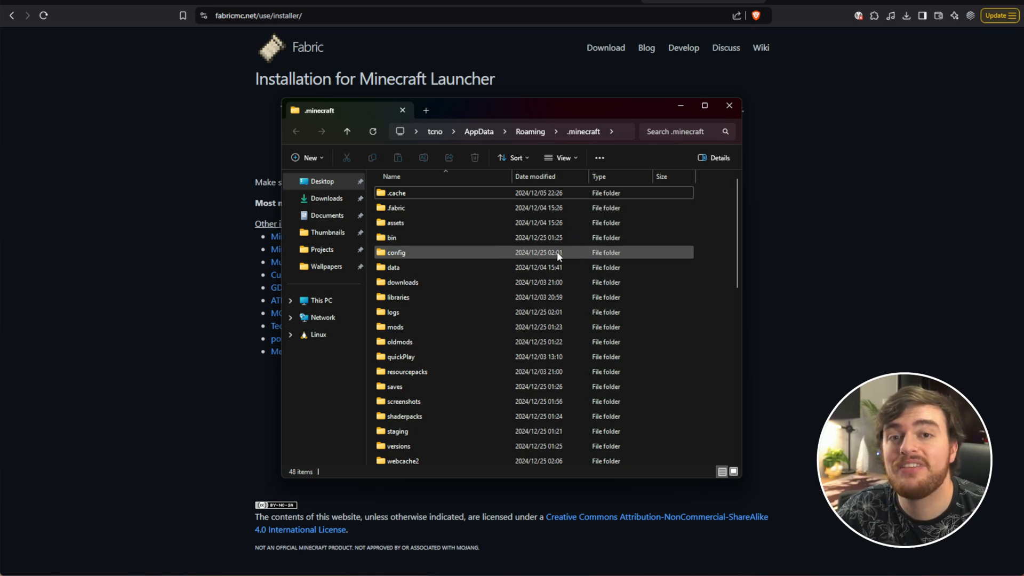
{"action": "mouse_move", "coordinate": [460, 327]}
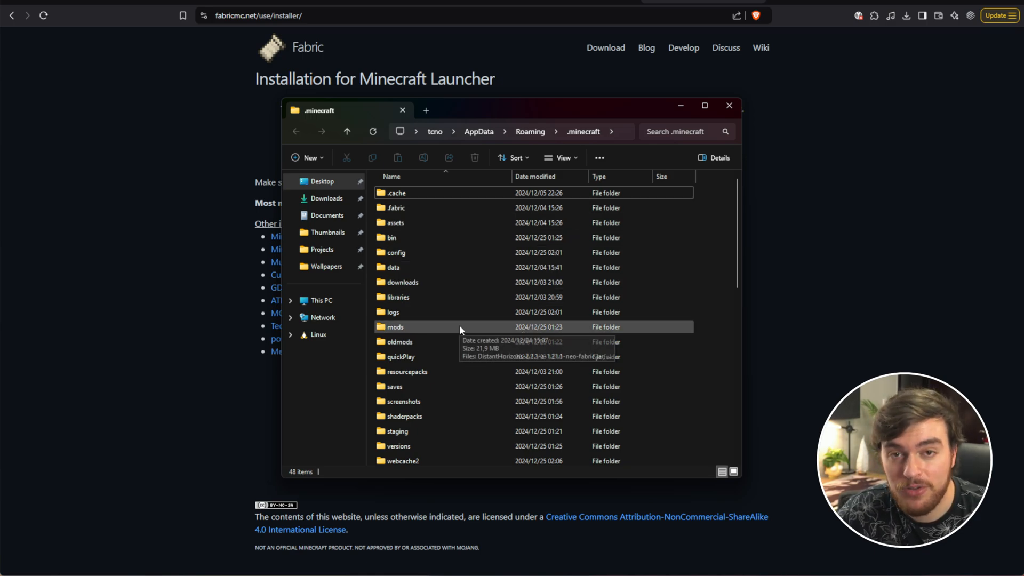
{"action": "left_click", "coordinate": [393, 327]}
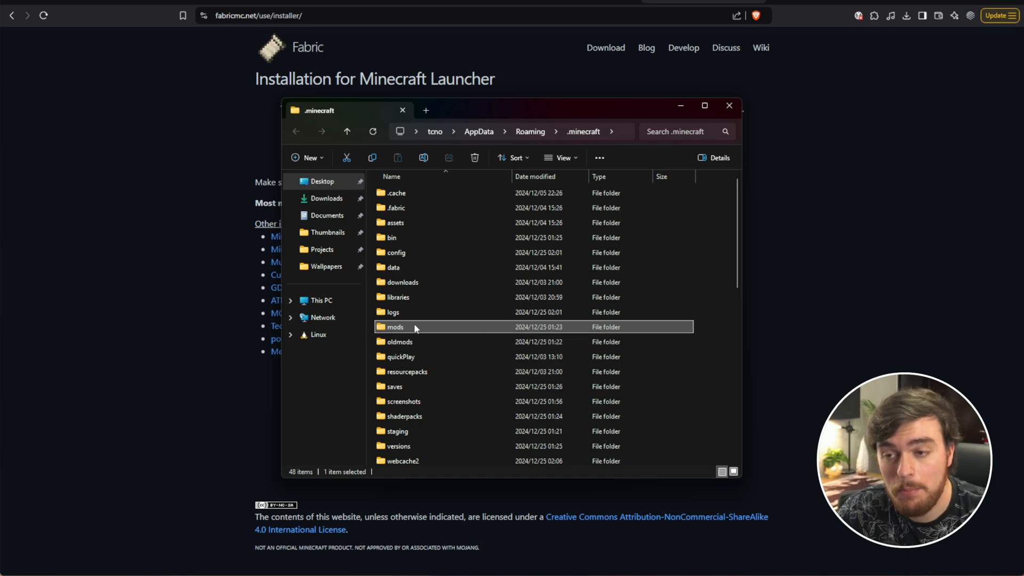
{"action": "double_click", "coordinate": [394, 327]}
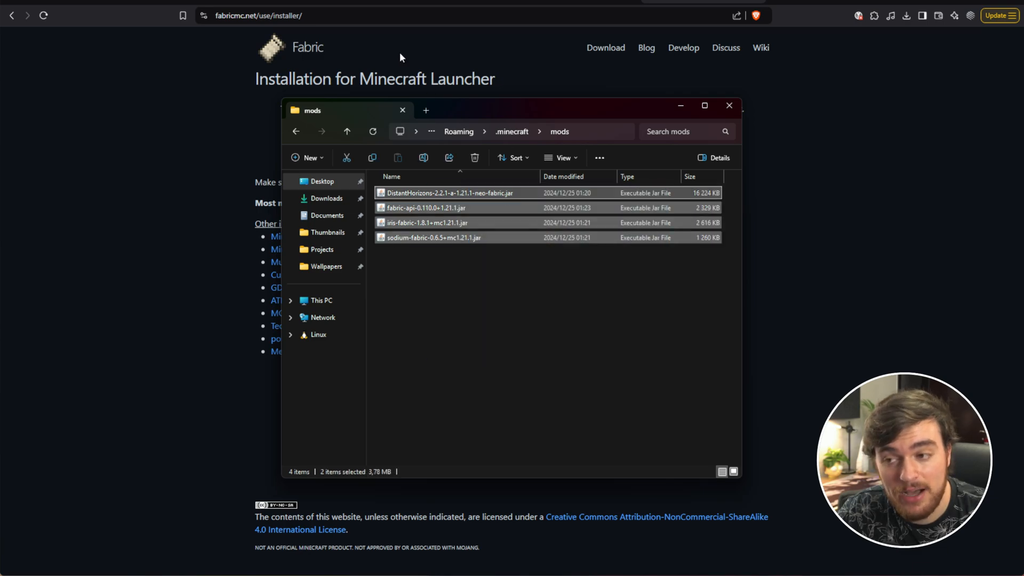
{"action": "left_click", "coordinate": [474, 158]}
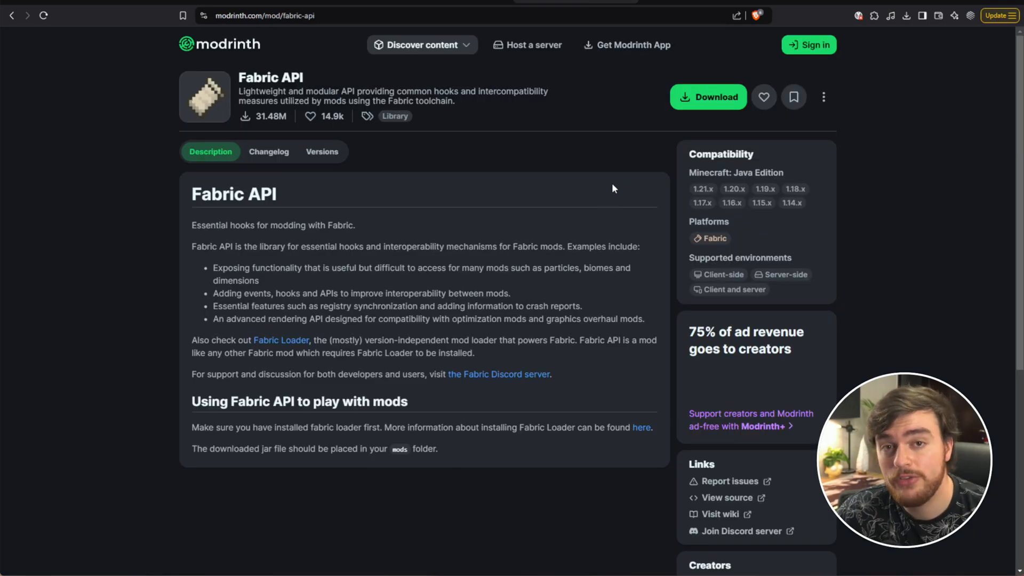
{"action": "mouse_move", "coordinate": [727, 107]}
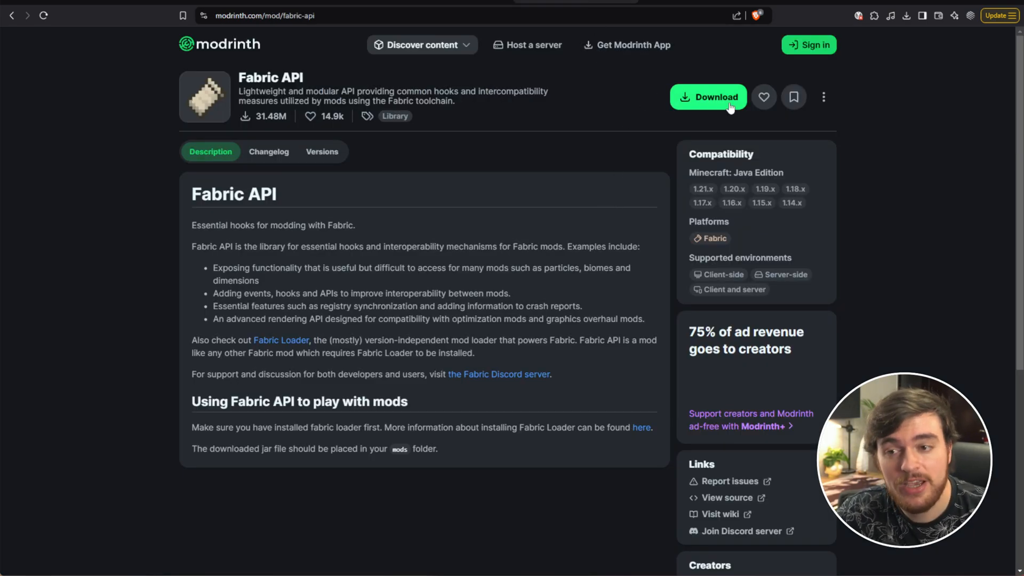
Step: Download the Fabric API file for Minecraft 1.21.1
{"action": "left_click", "coordinate": [707, 97]}
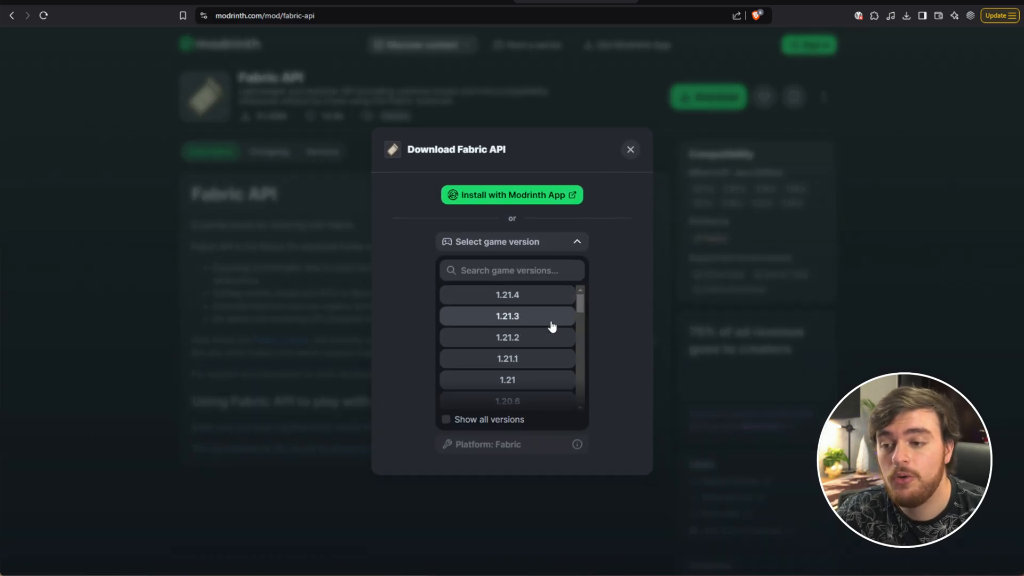
{"action": "left_click", "coordinate": [507, 358]}
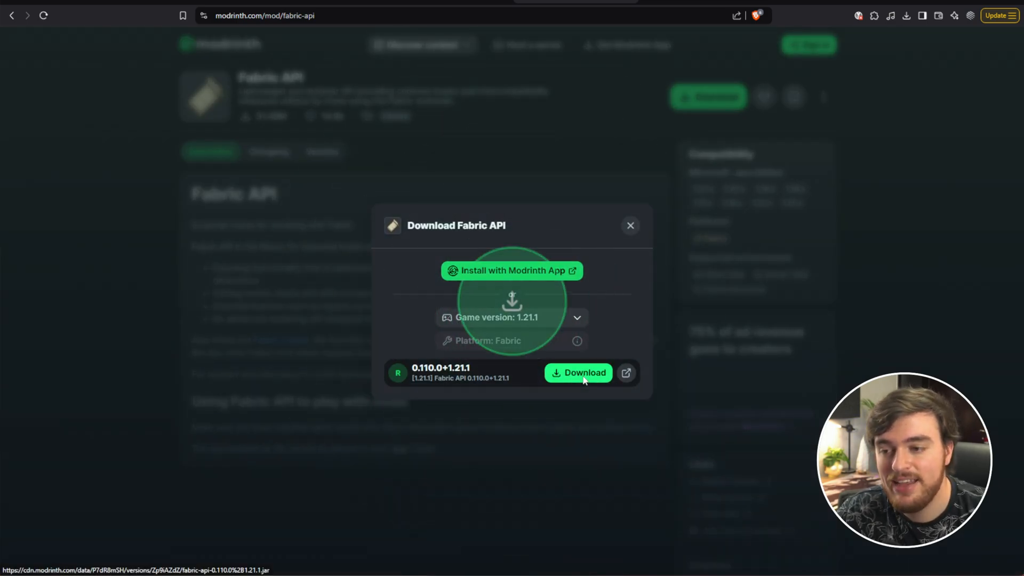
{"action": "left_click", "coordinate": [577, 373]}
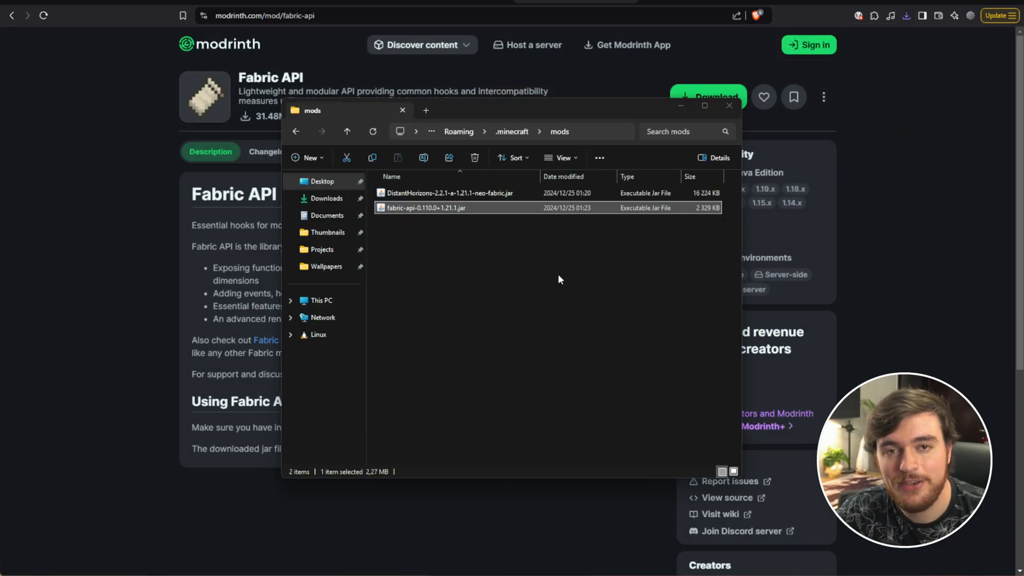
{"action": "mouse_move", "coordinate": [494, 303]}
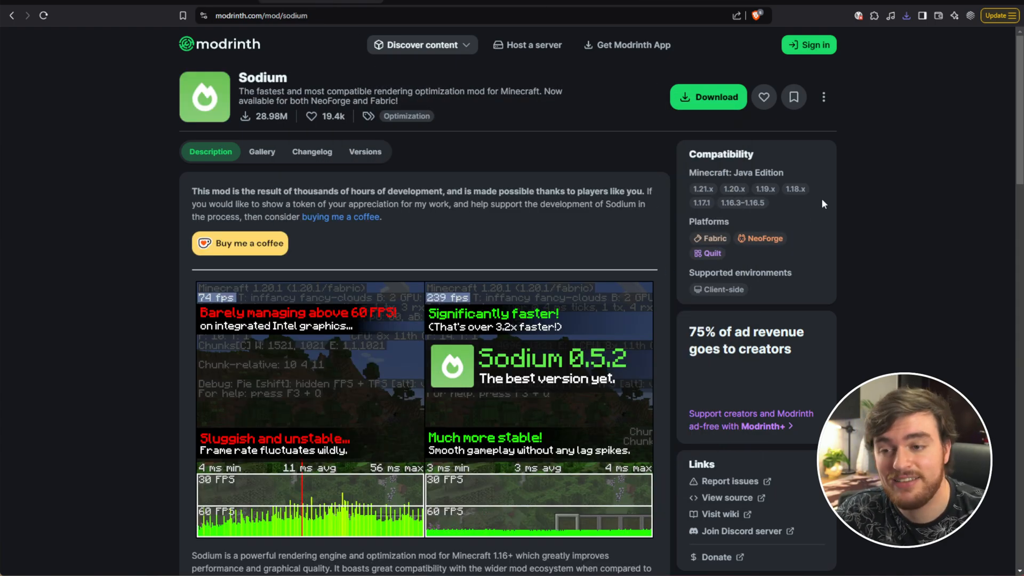
Step: Choose Sodium's download for game version 1.21.1 on the Fabric platform
{"action": "left_click", "coordinate": [708, 97]}
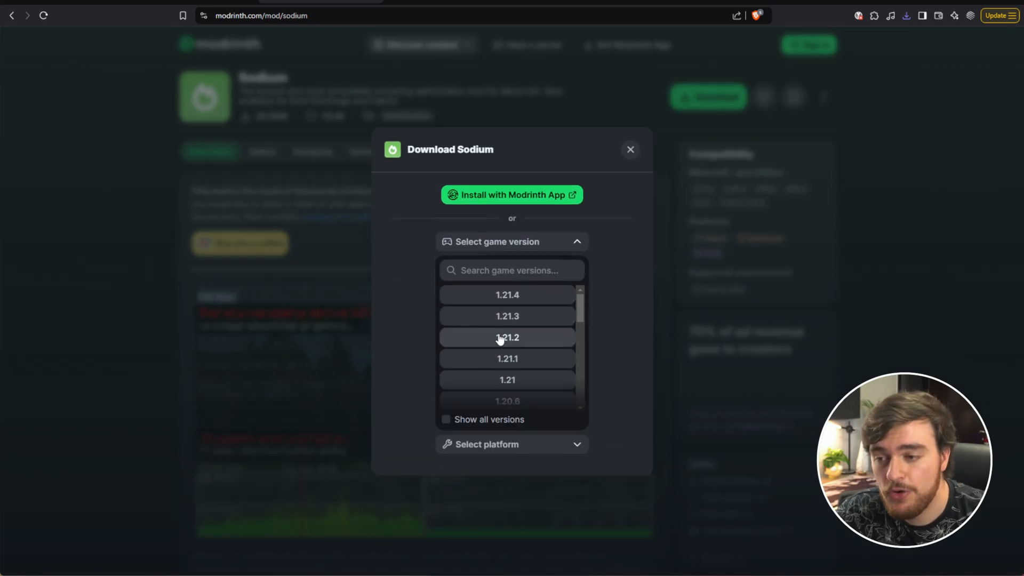
{"action": "left_click", "coordinate": [507, 358]}
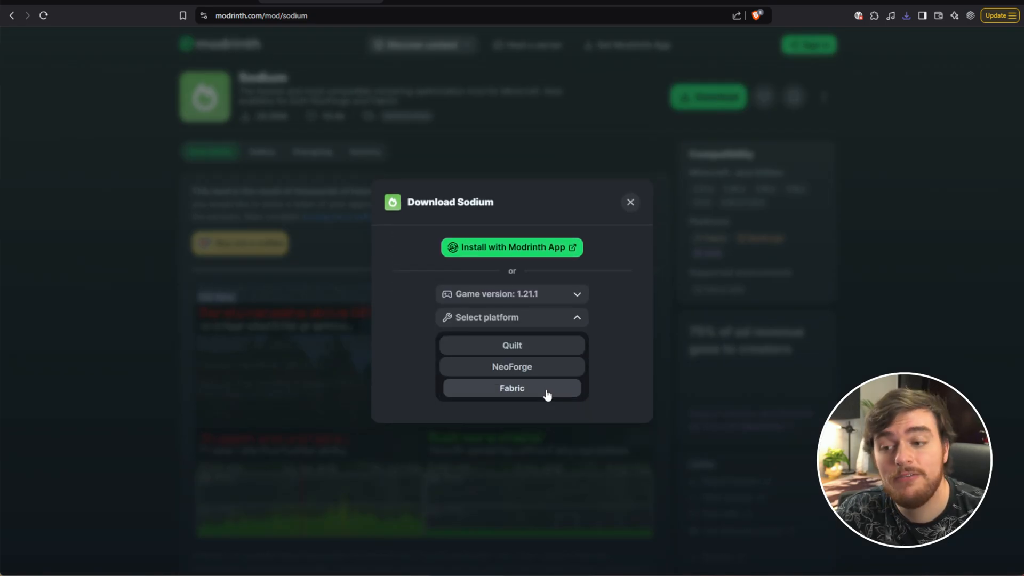
{"action": "left_click", "coordinate": [512, 387]}
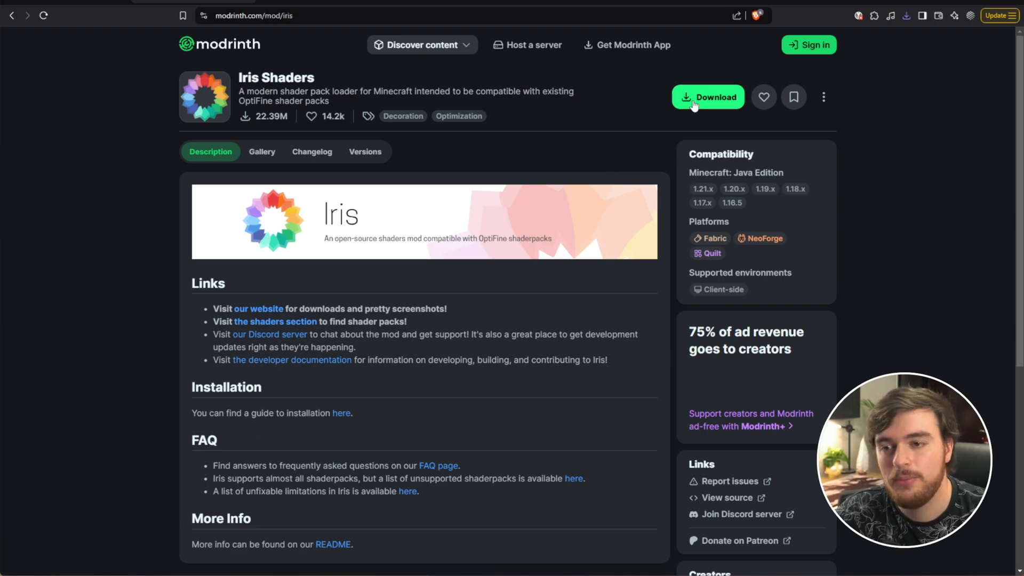
Step: Download the Iris 1.8.1 Fabric file for Minecraft 1.21.1
{"action": "left_click", "coordinate": [707, 97]}
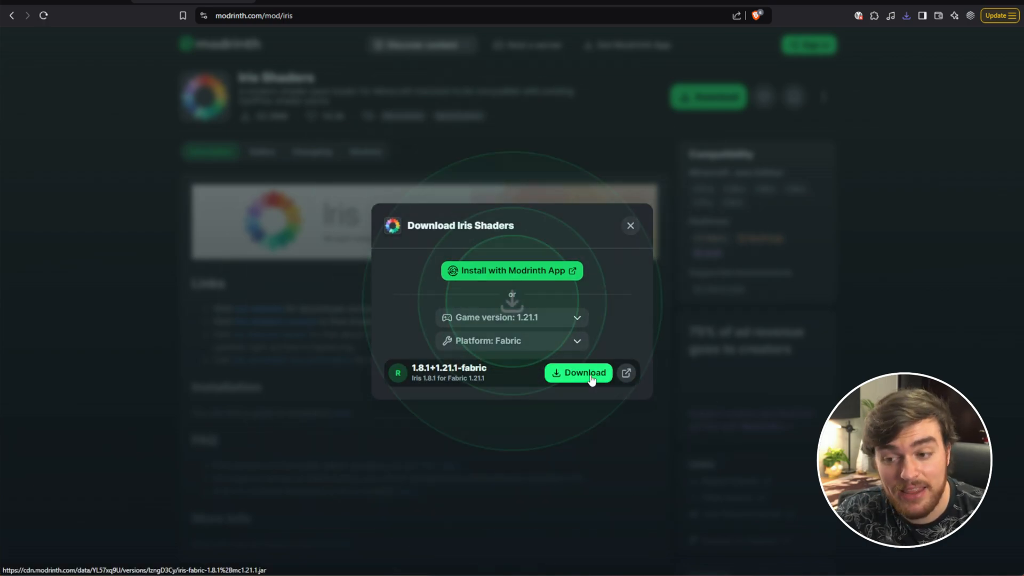
{"action": "left_click", "coordinate": [577, 372]}
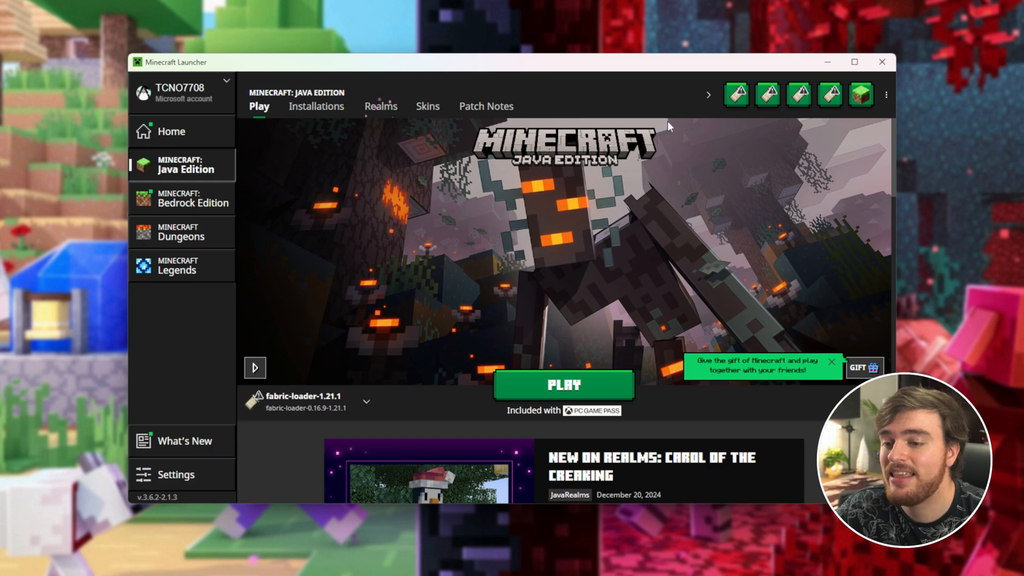
{"action": "mouse_move", "coordinate": [307, 401]}
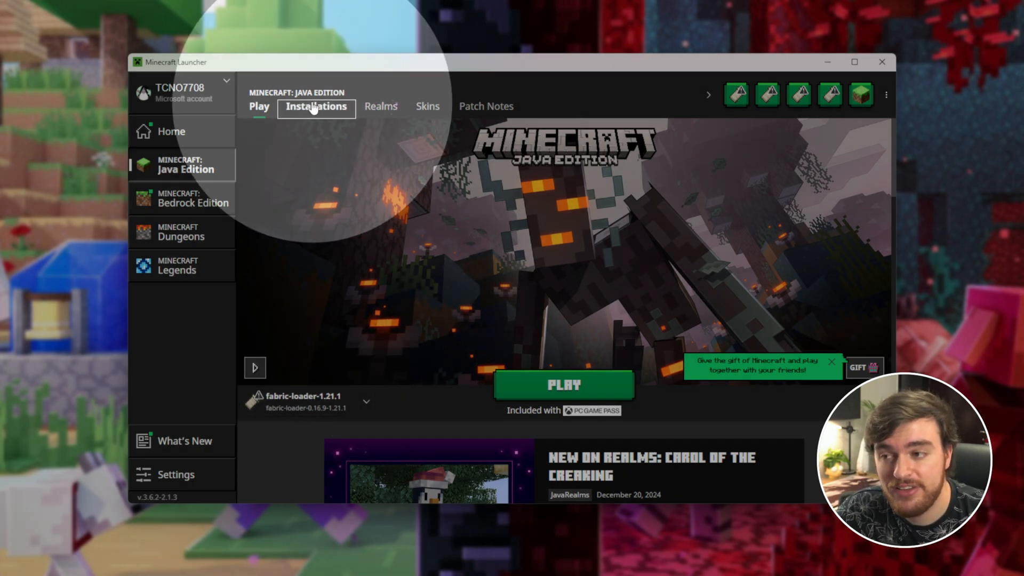
Step: Edit the fabric-loader-1.21.1 installation from Installations and reveal More Options
{"action": "left_click", "coordinate": [316, 105]}
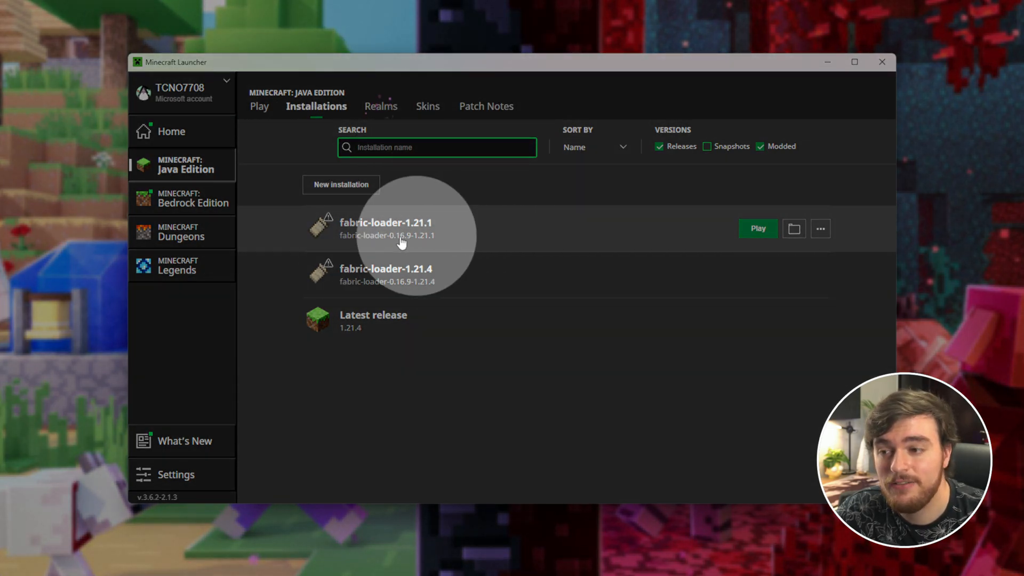
{"action": "left_click", "coordinate": [820, 229]}
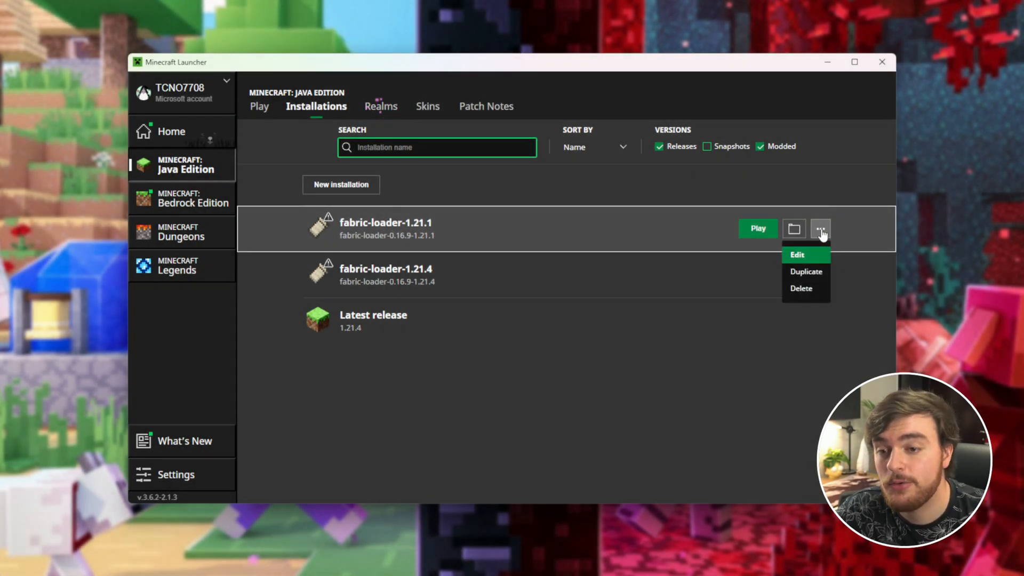
{"action": "left_click", "coordinate": [796, 255]}
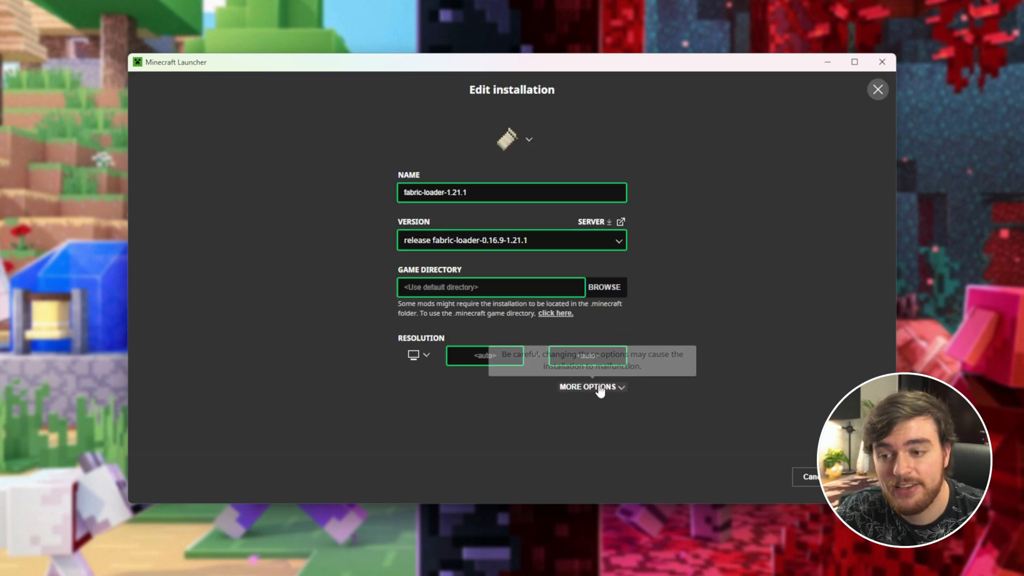
{"action": "left_click", "coordinate": [588, 386]}
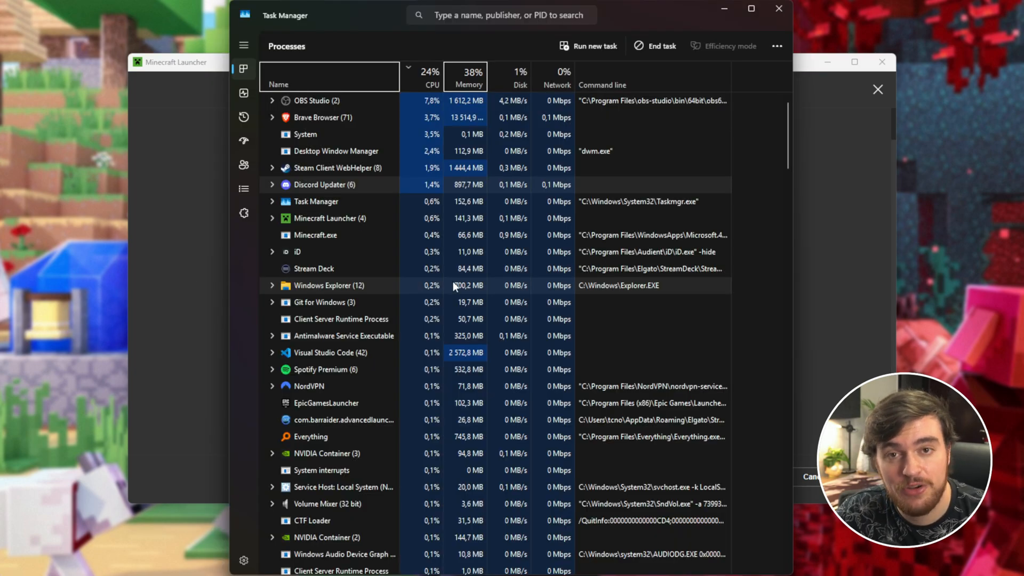
Step: View Memory under Performance: 128 GB total, 48.3 GB in use, 78.8 GB available
{"action": "left_click", "coordinate": [244, 92]}
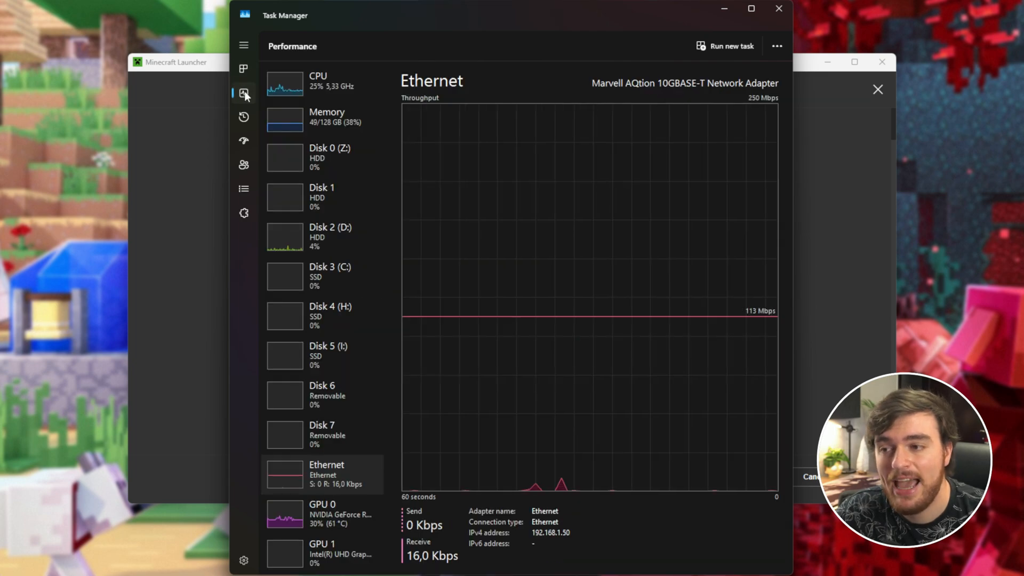
{"action": "left_click", "coordinate": [285, 117]}
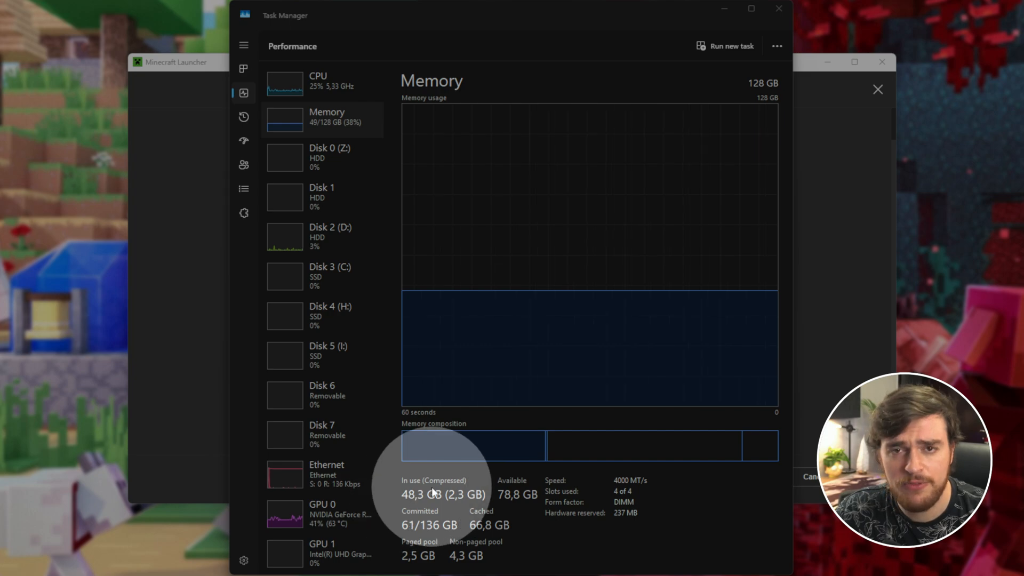
{"action": "mouse_move", "coordinate": [510, 515]}
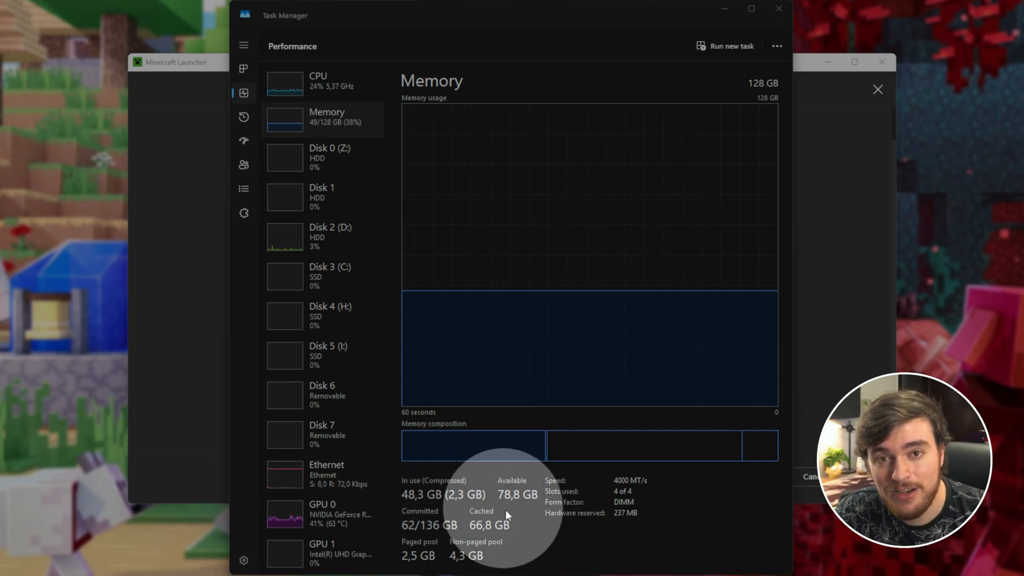
{"action": "mouse_move", "coordinate": [515, 514]}
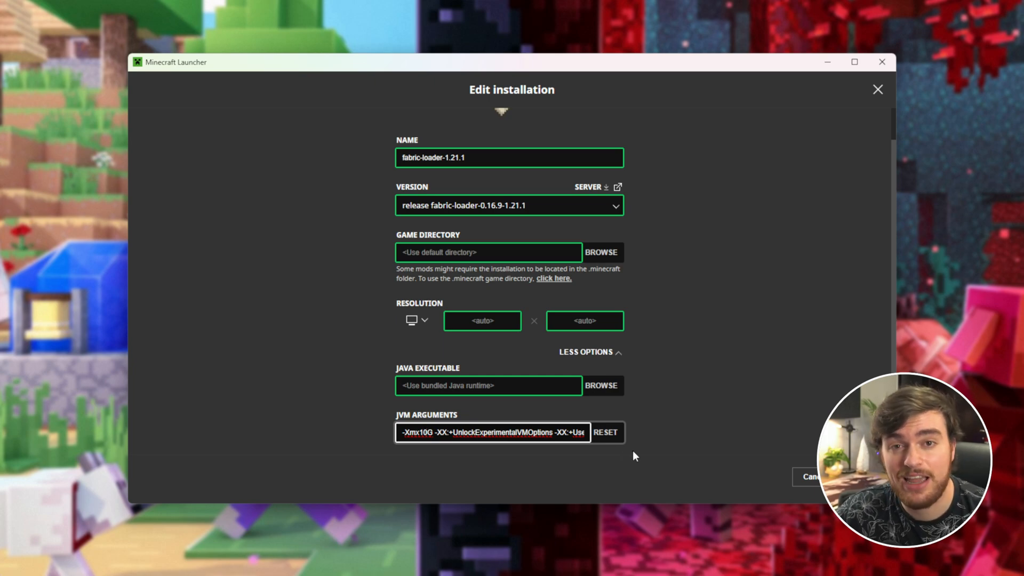
Step: Set the JVM argument to -Xmx10G and play the fabric-loader-1.21.1 profile
{"action": "left_click", "coordinate": [424, 432]}
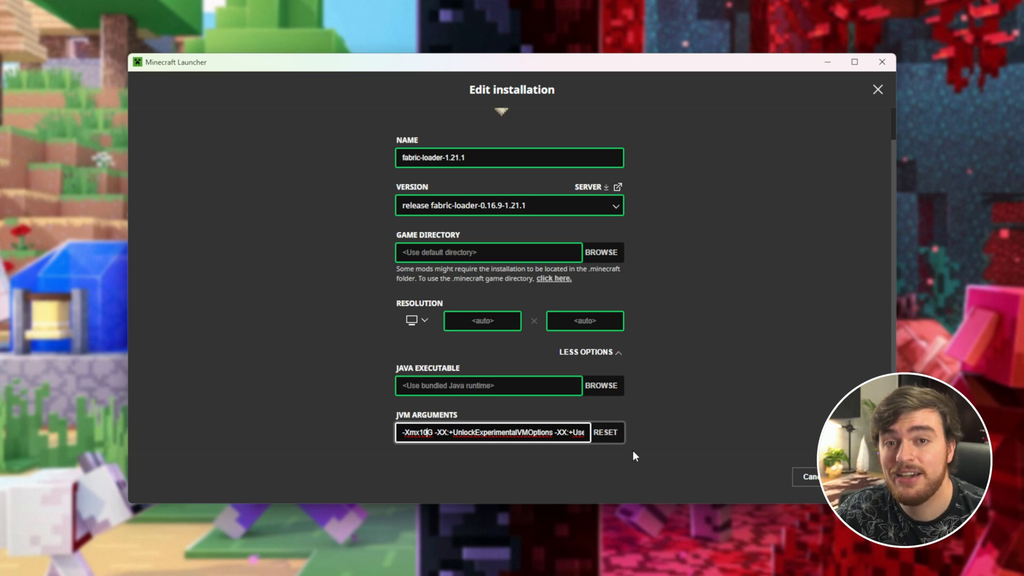
{"action": "mouse_move", "coordinate": [669, 448]}
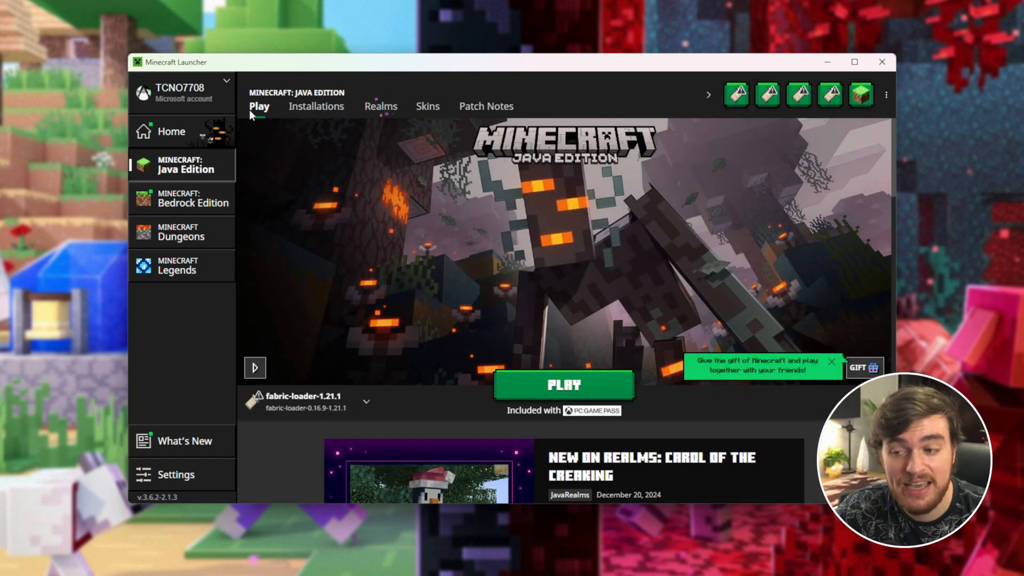
{"action": "left_click", "coordinate": [563, 384]}
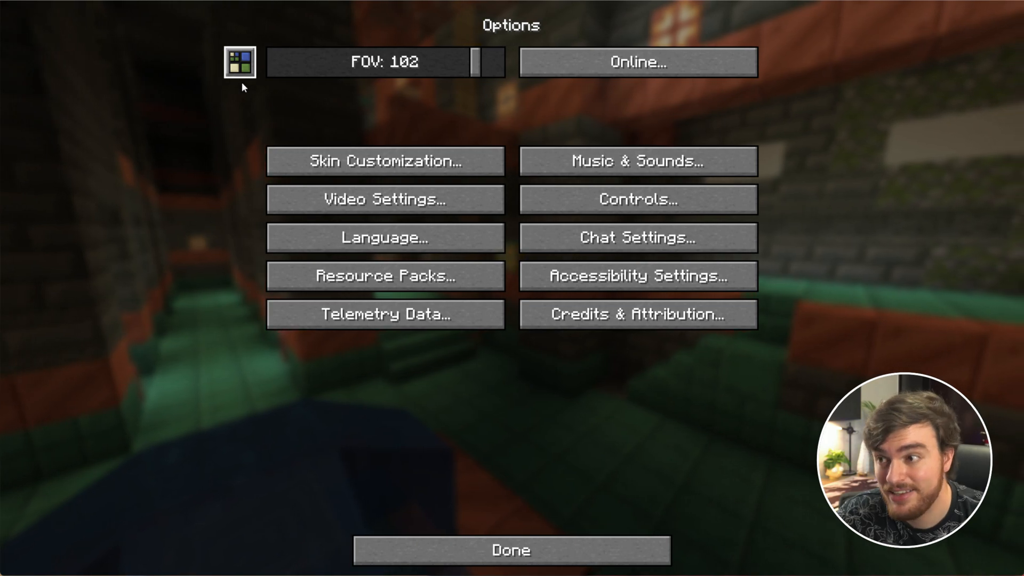
Step: Switch the Distant Horizons CPU Load setting to Aggressive and save it
{"action": "left_click", "coordinate": [239, 61]}
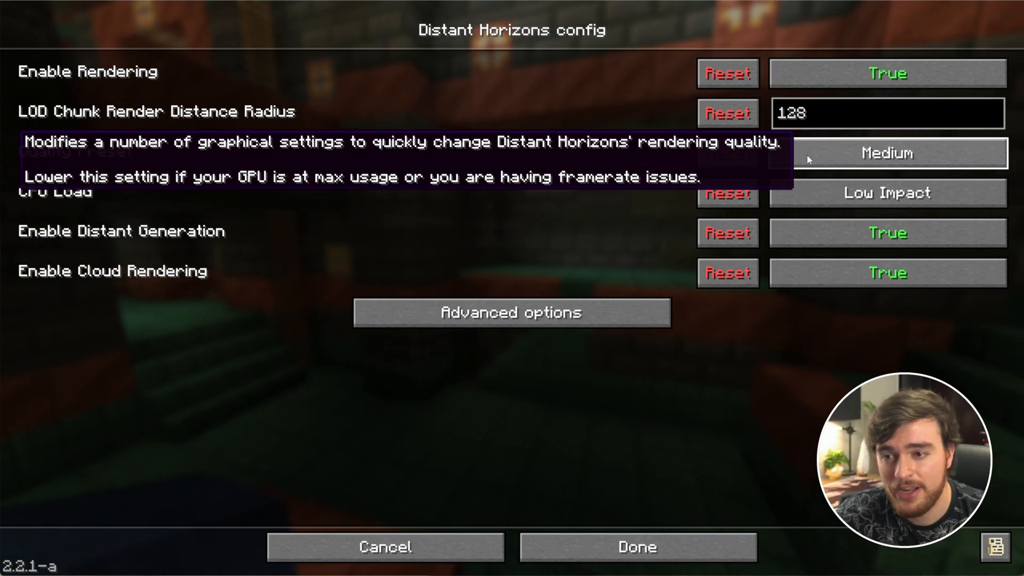
{"action": "mouse_move", "coordinate": [268, 217]}
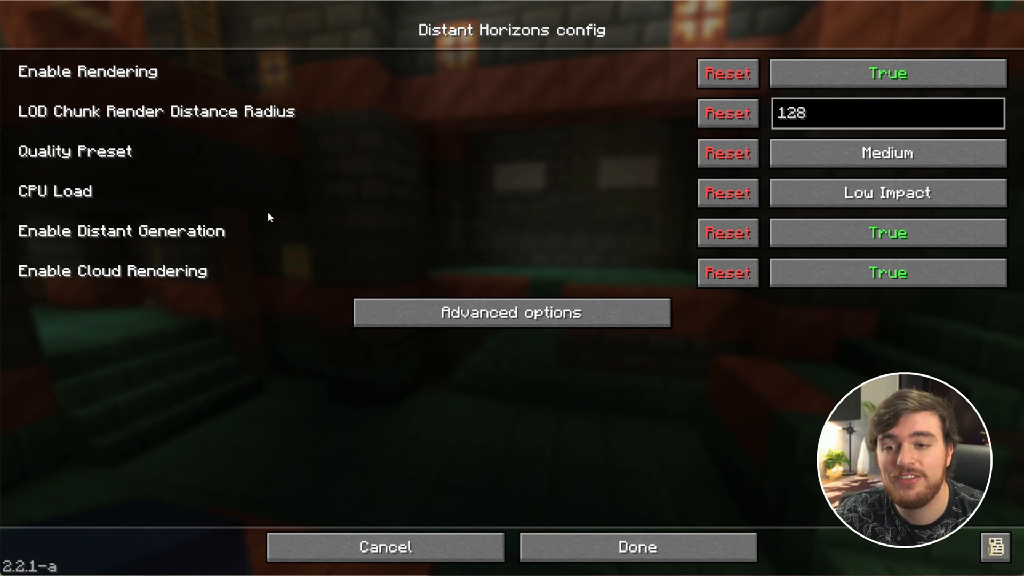
{"action": "mouse_move", "coordinate": [887, 191]}
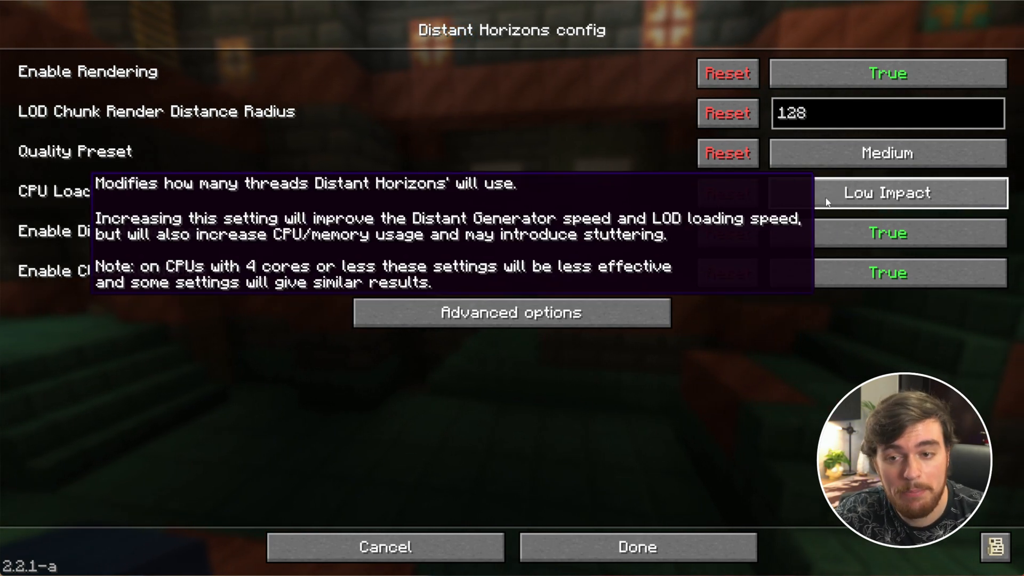
{"action": "left_click", "coordinate": [887, 192]}
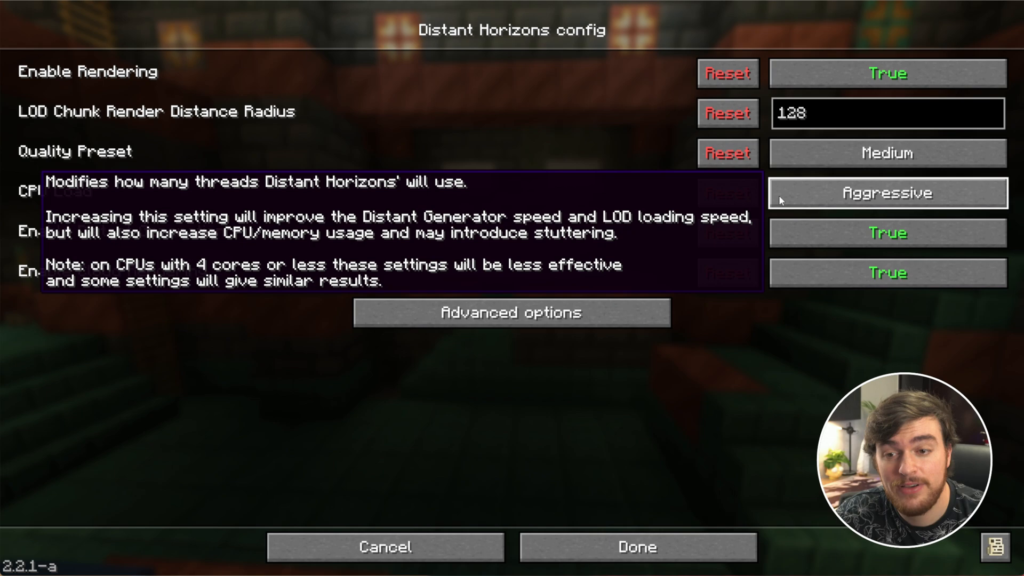
{"action": "left_click", "coordinate": [886, 192]}
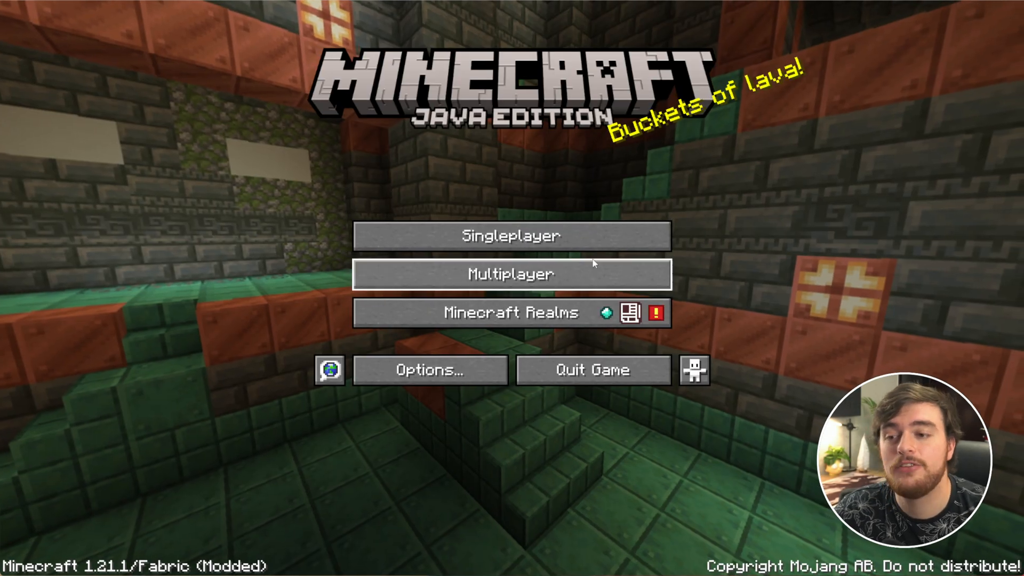
Step: Load the singleplayer world, look over the distant forests and rivers, then pause
{"action": "left_click", "coordinate": [509, 236]}
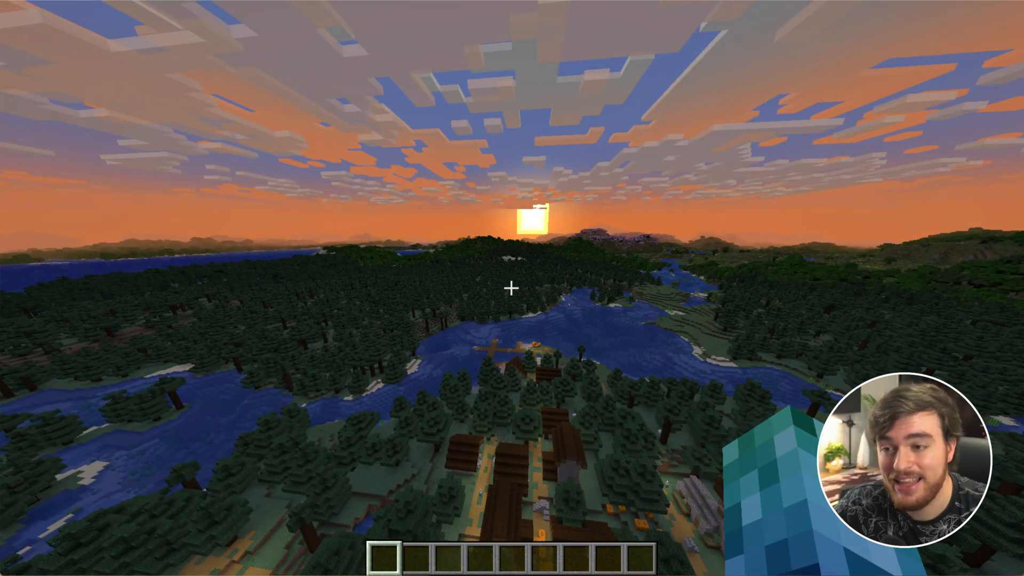
{"action": "mouse_move", "coordinate": [512, 288]}
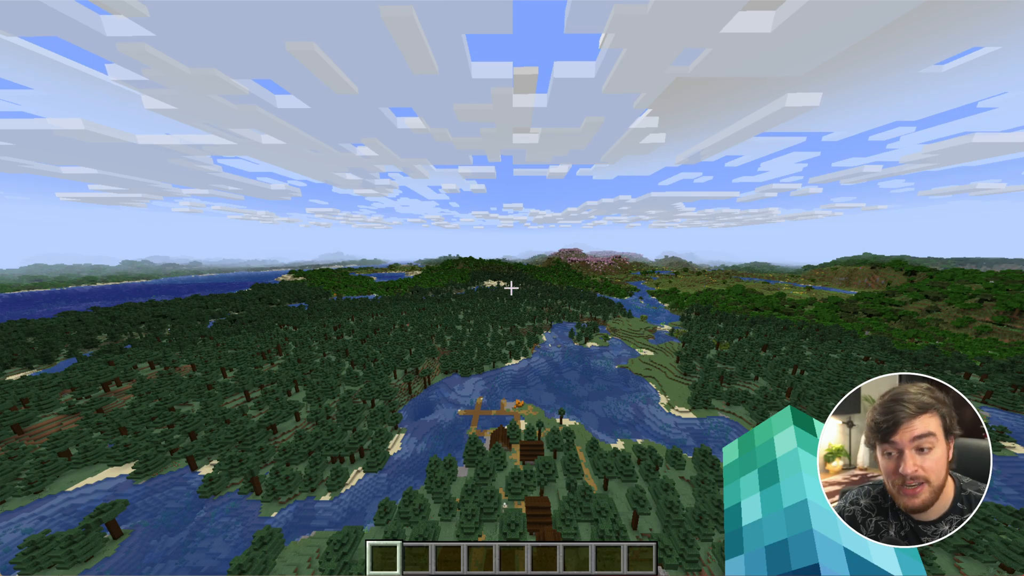
{"action": "key", "text": "Escape"}
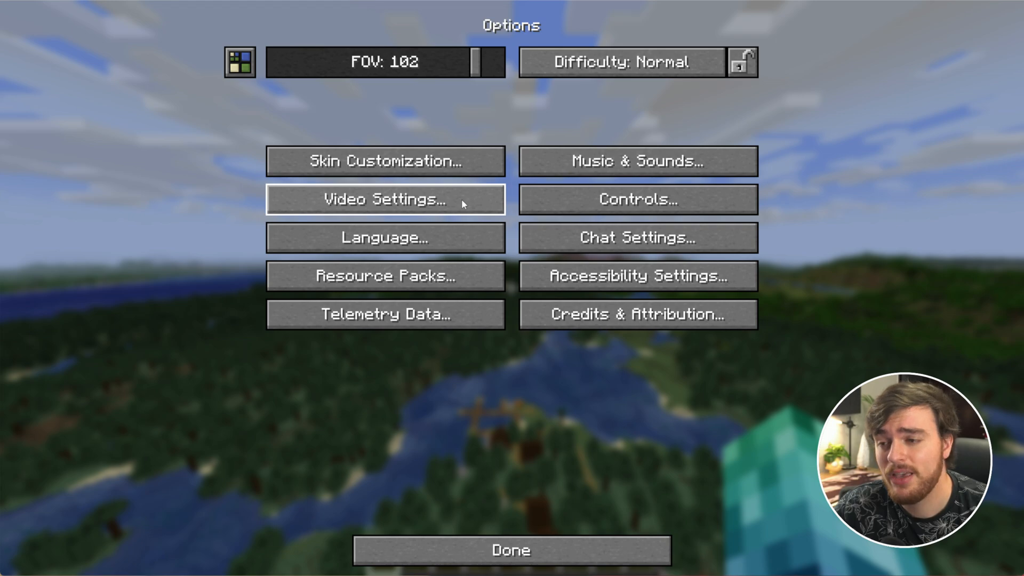
Step: In Video Settings' shader pack list, apply BSL_v8.2.08, then finish on ComplementaryUnbound_r5.3.zip
{"action": "left_click", "coordinate": [383, 200]}
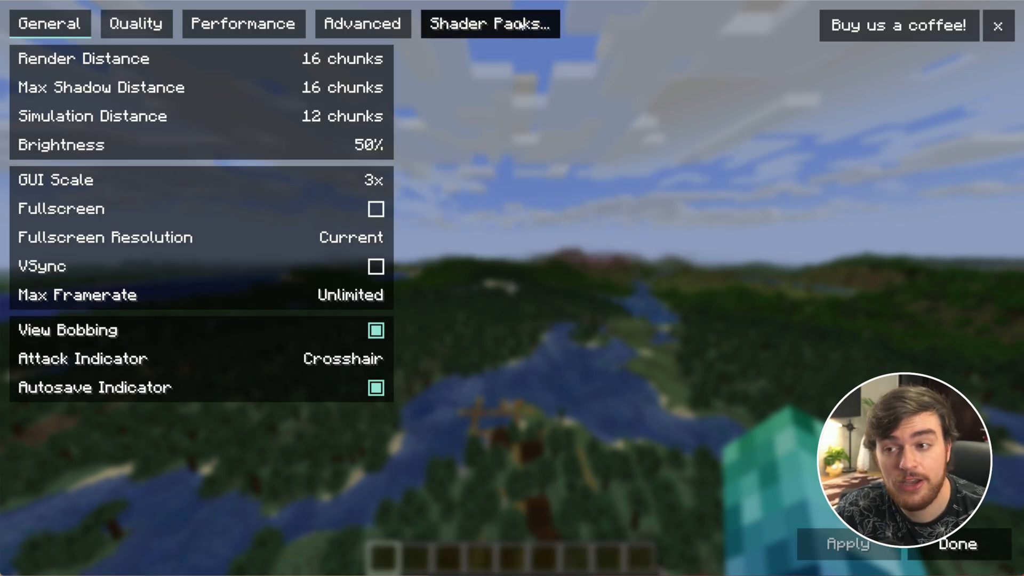
{"action": "left_click", "coordinate": [489, 24]}
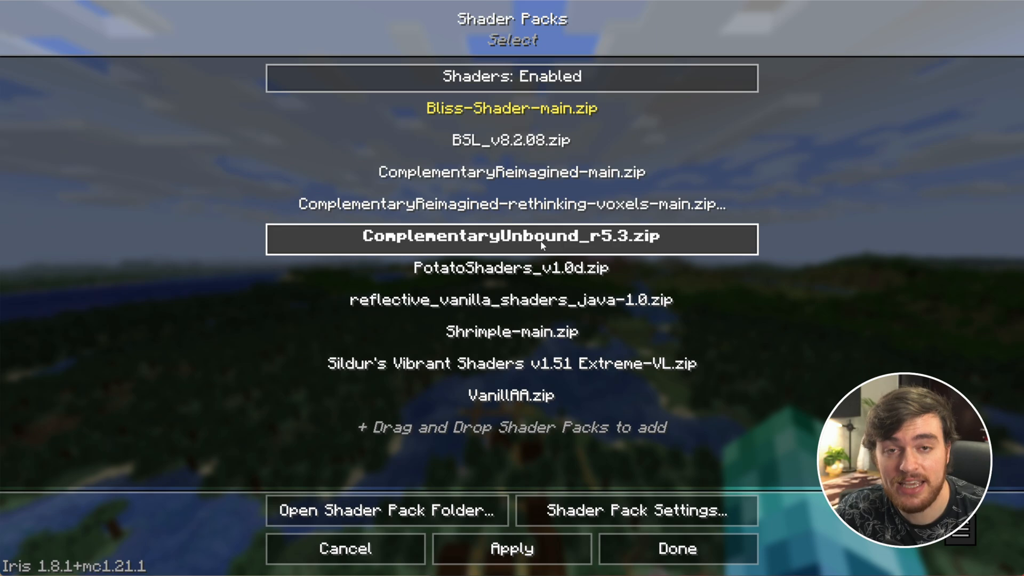
{"action": "left_click", "coordinate": [675, 548]}
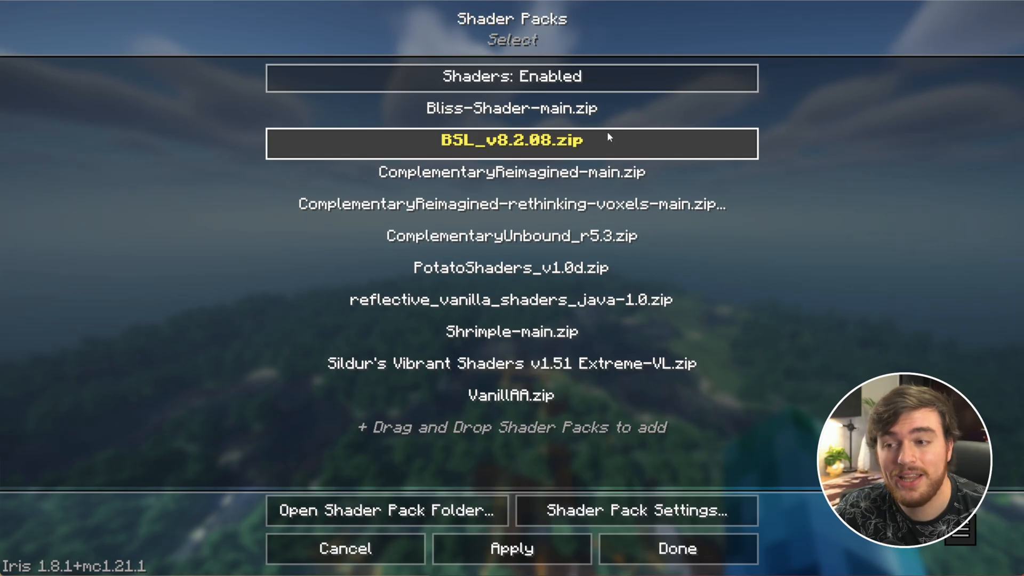
{"action": "left_click", "coordinate": [511, 108]}
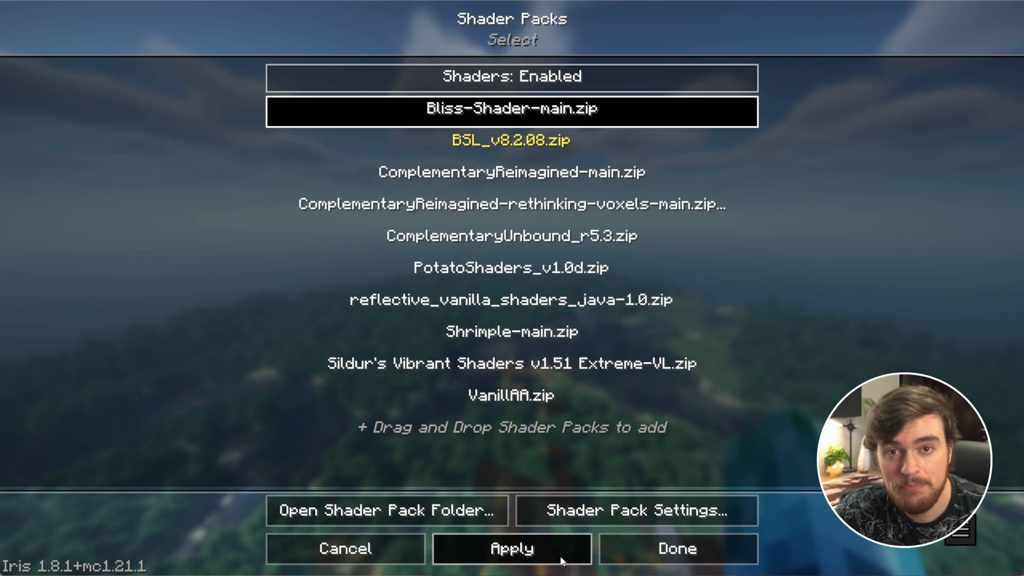
{"action": "left_click", "coordinate": [676, 548]}
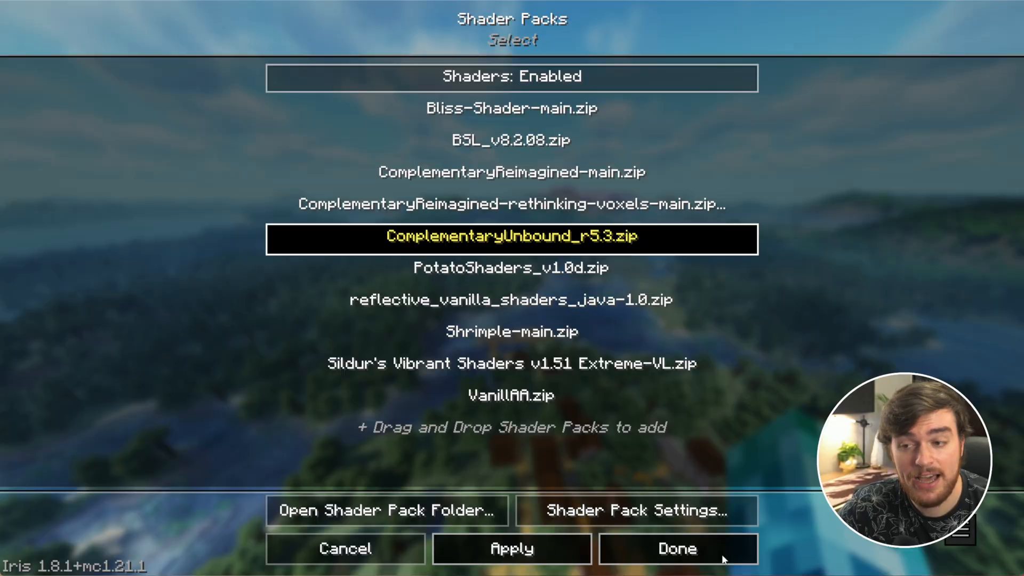
{"action": "left_click", "coordinate": [677, 548]}
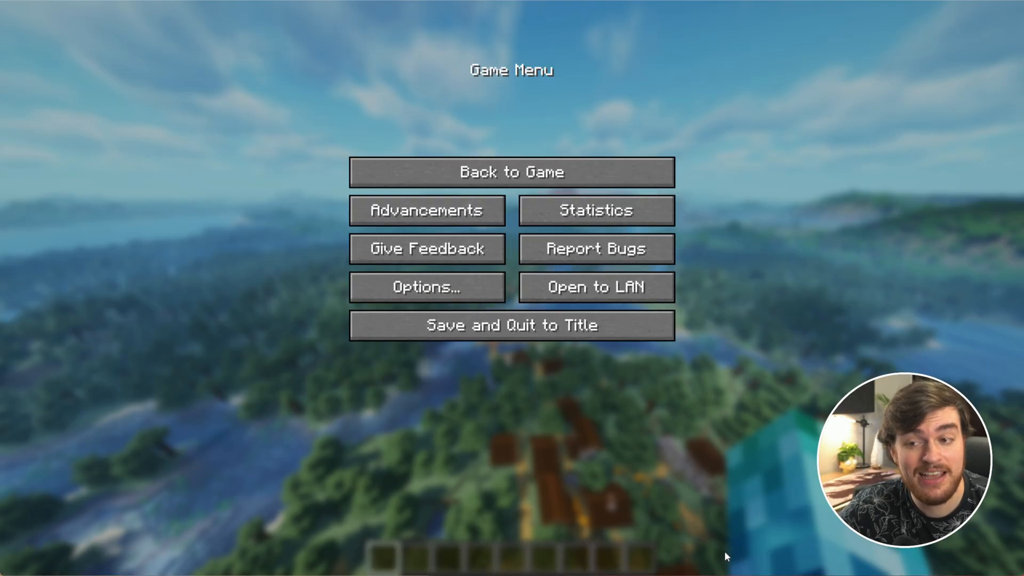
Step: Resume the world to view the shader-lit landscape and far terrain
{"action": "left_click", "coordinate": [512, 171]}
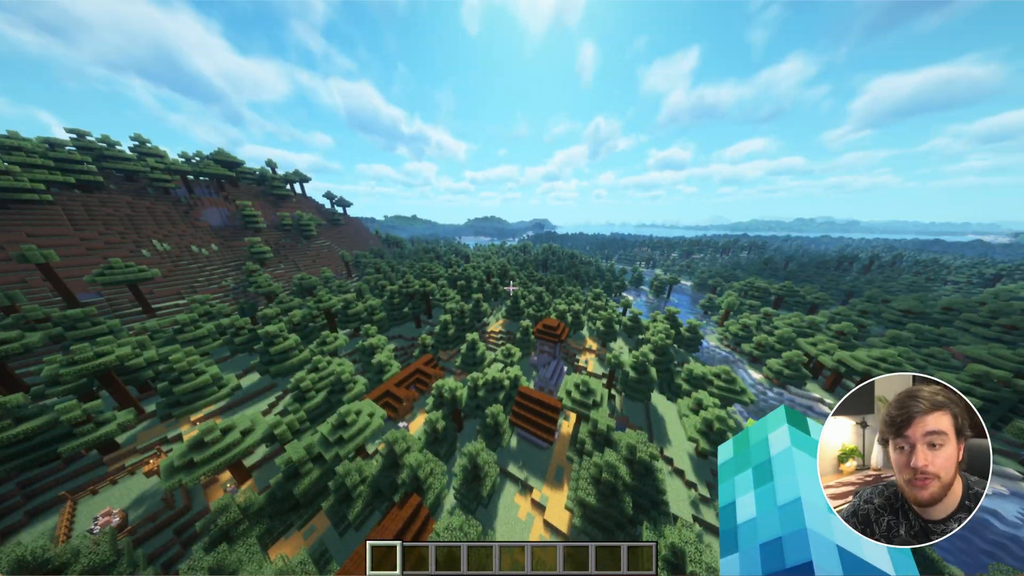
{"action": "mouse_move", "coordinate": [512, 288]}
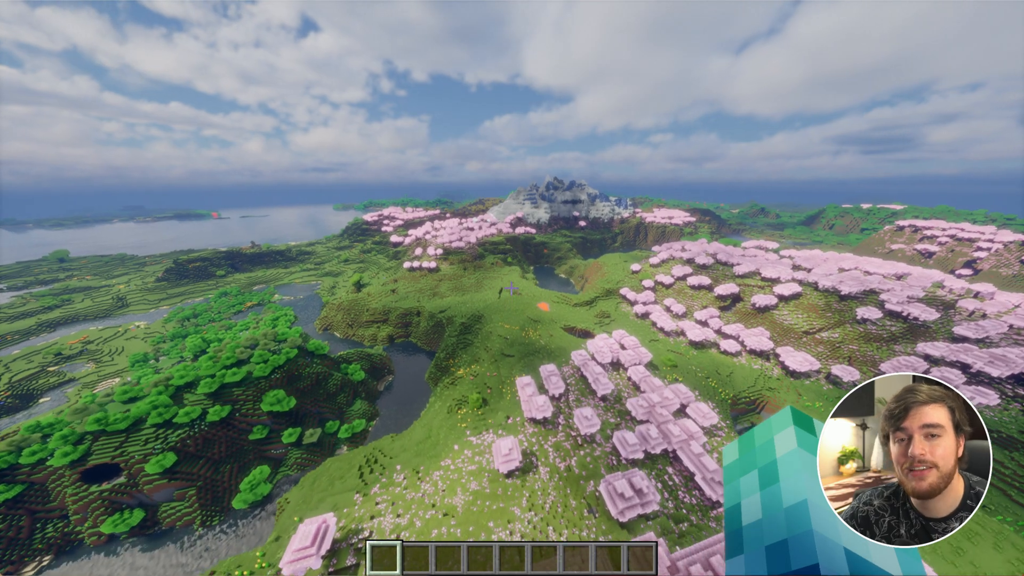
{"action": "mouse_move", "coordinate": [512, 288]}
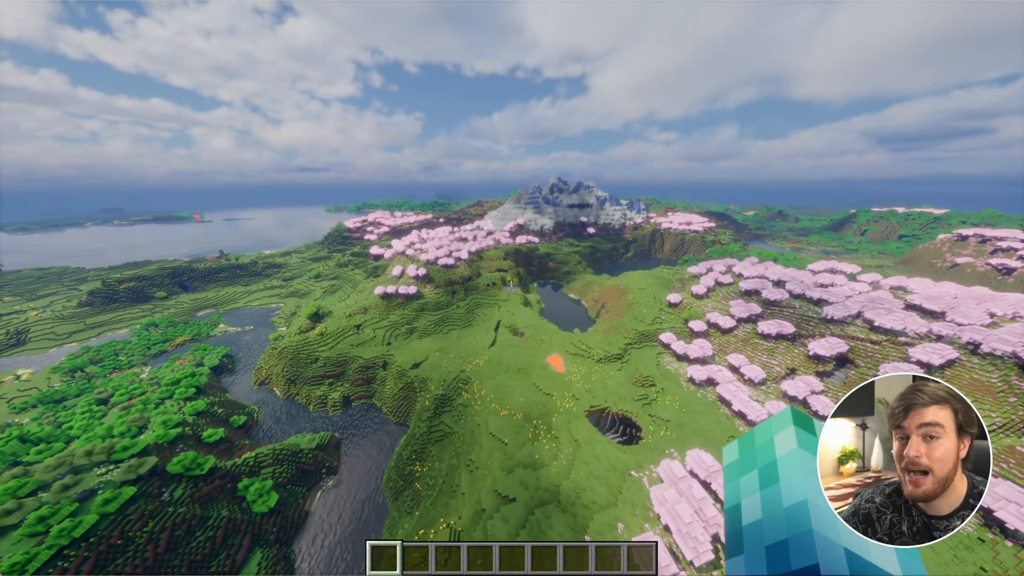